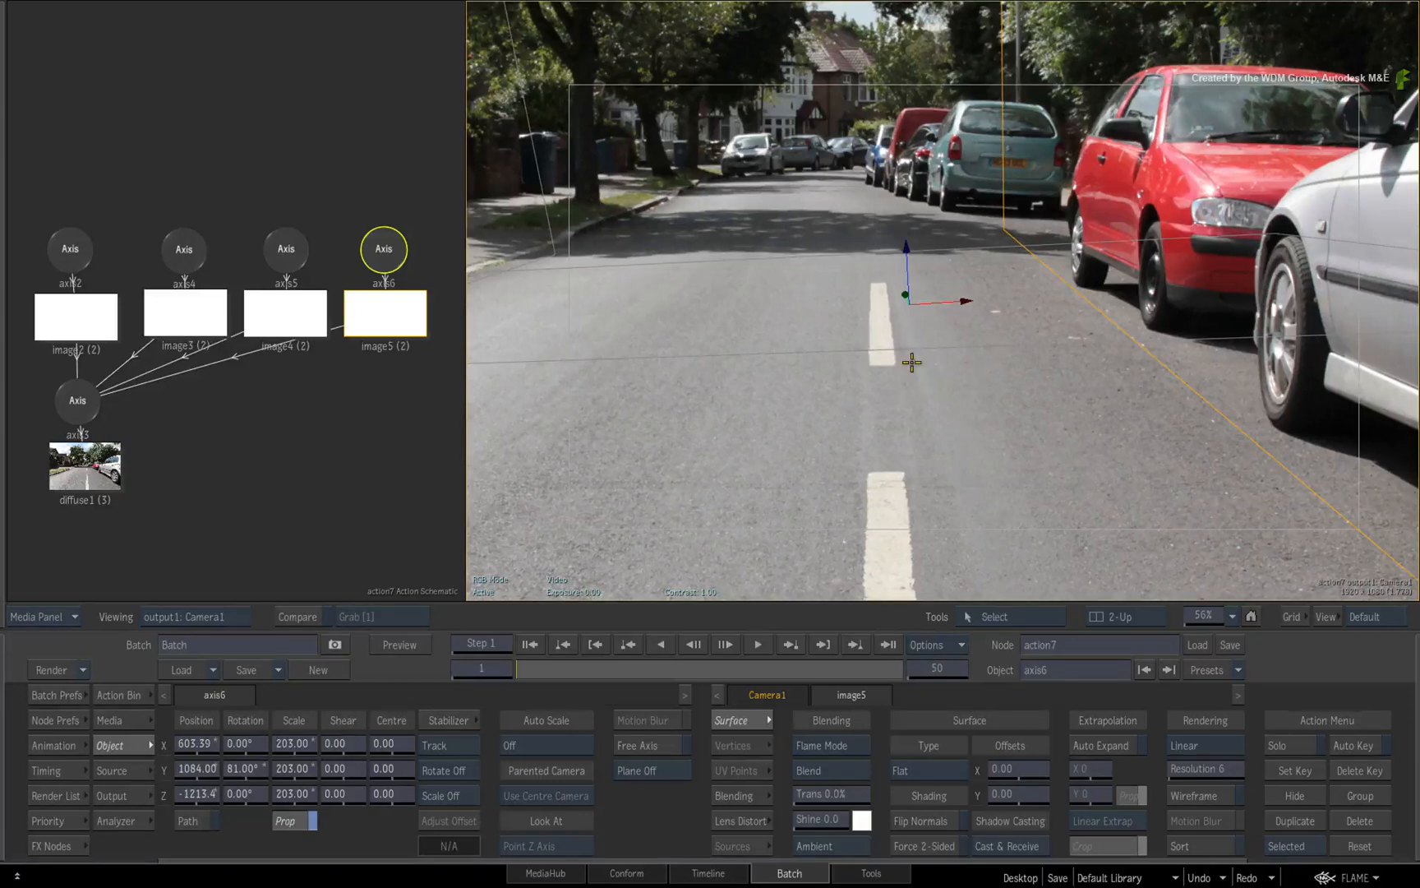
mouse_move(943, 375)
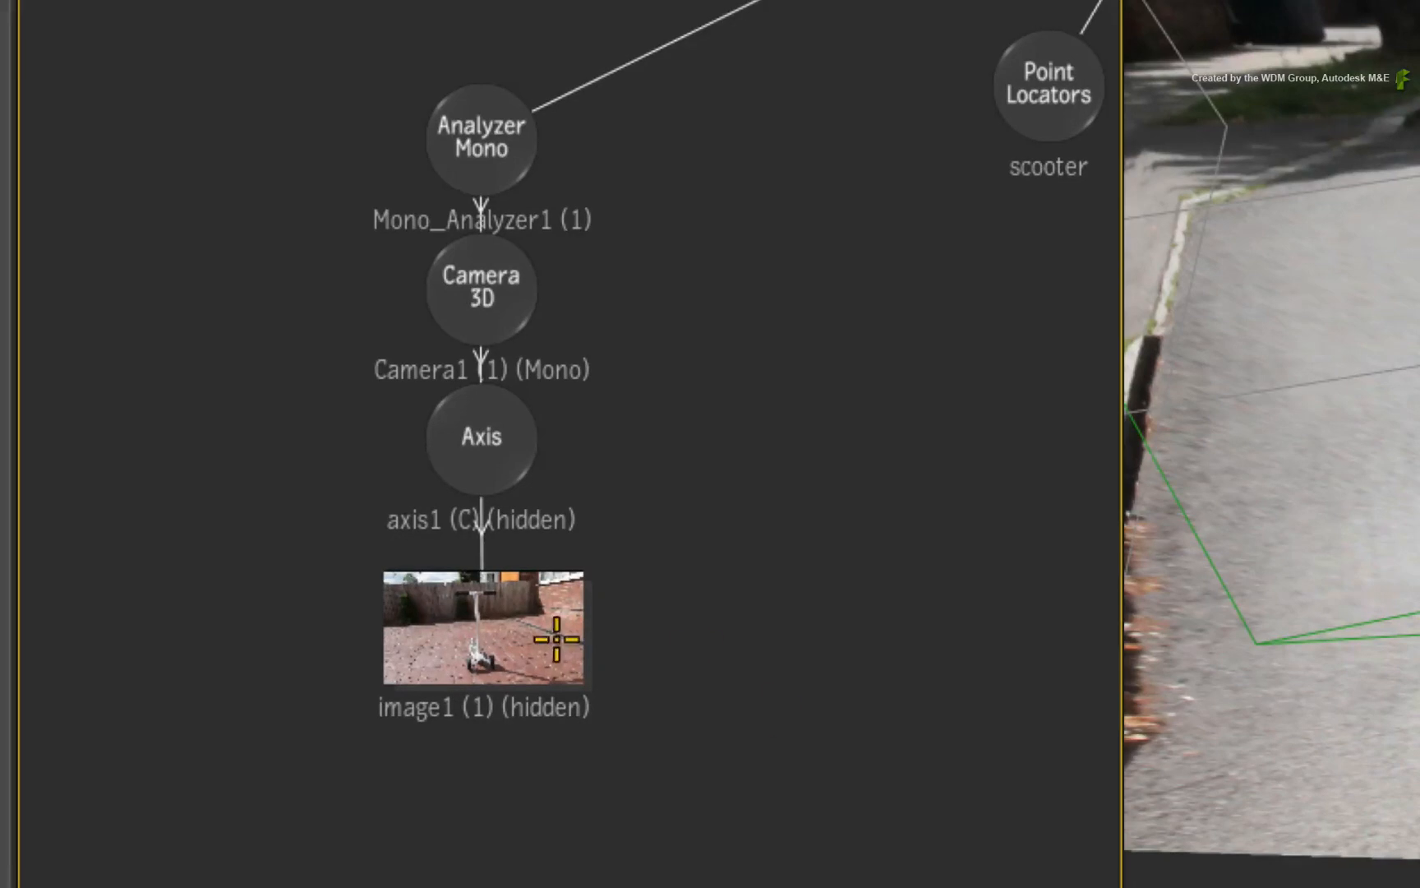
Step: Duplicate the tracked 3D camera and its axis, producing Camera2 beside the projection nodes
key(ctrl+d)
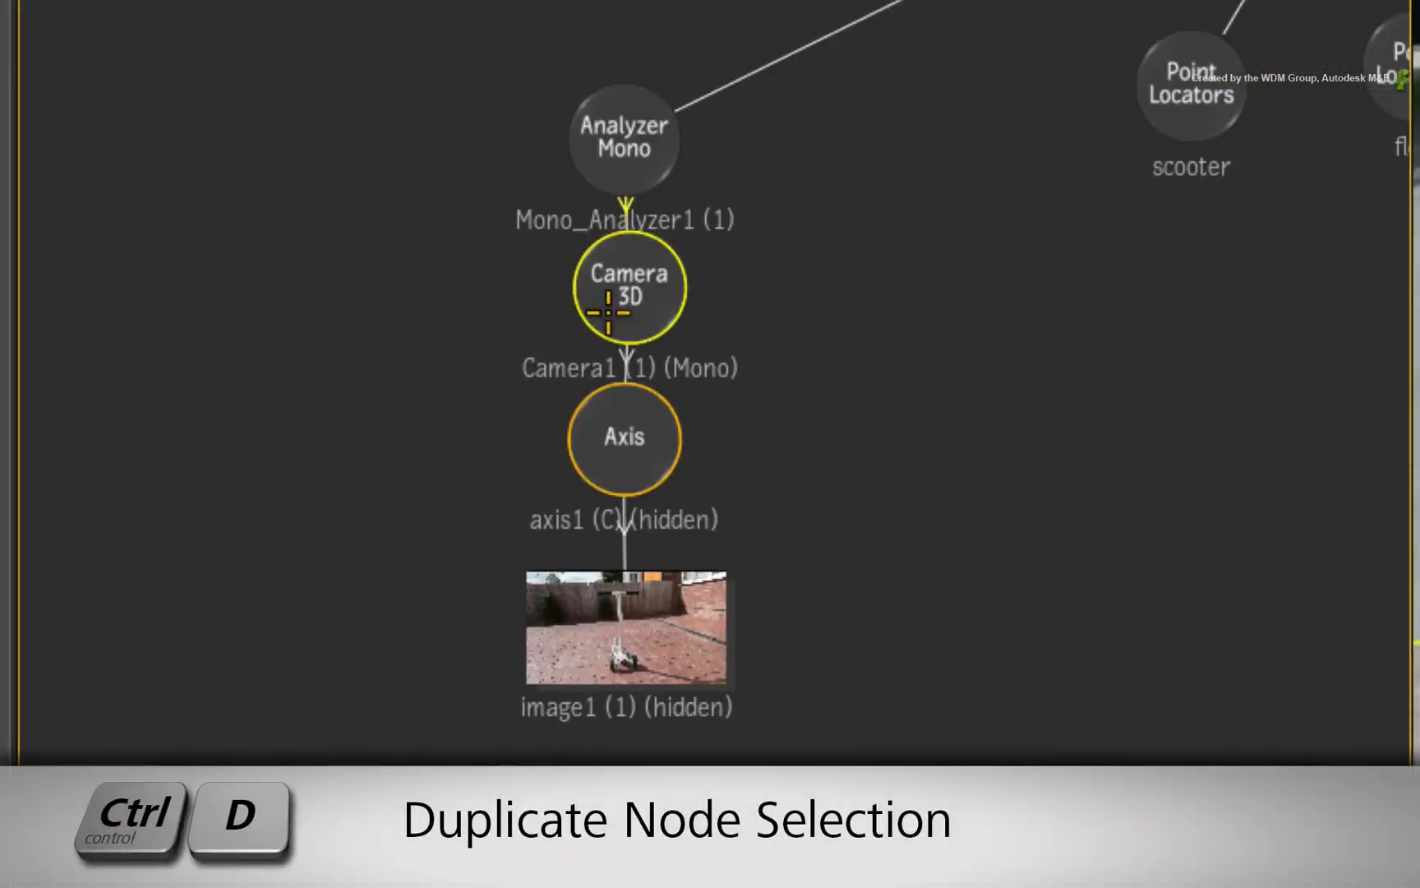
key(ctrl+d)
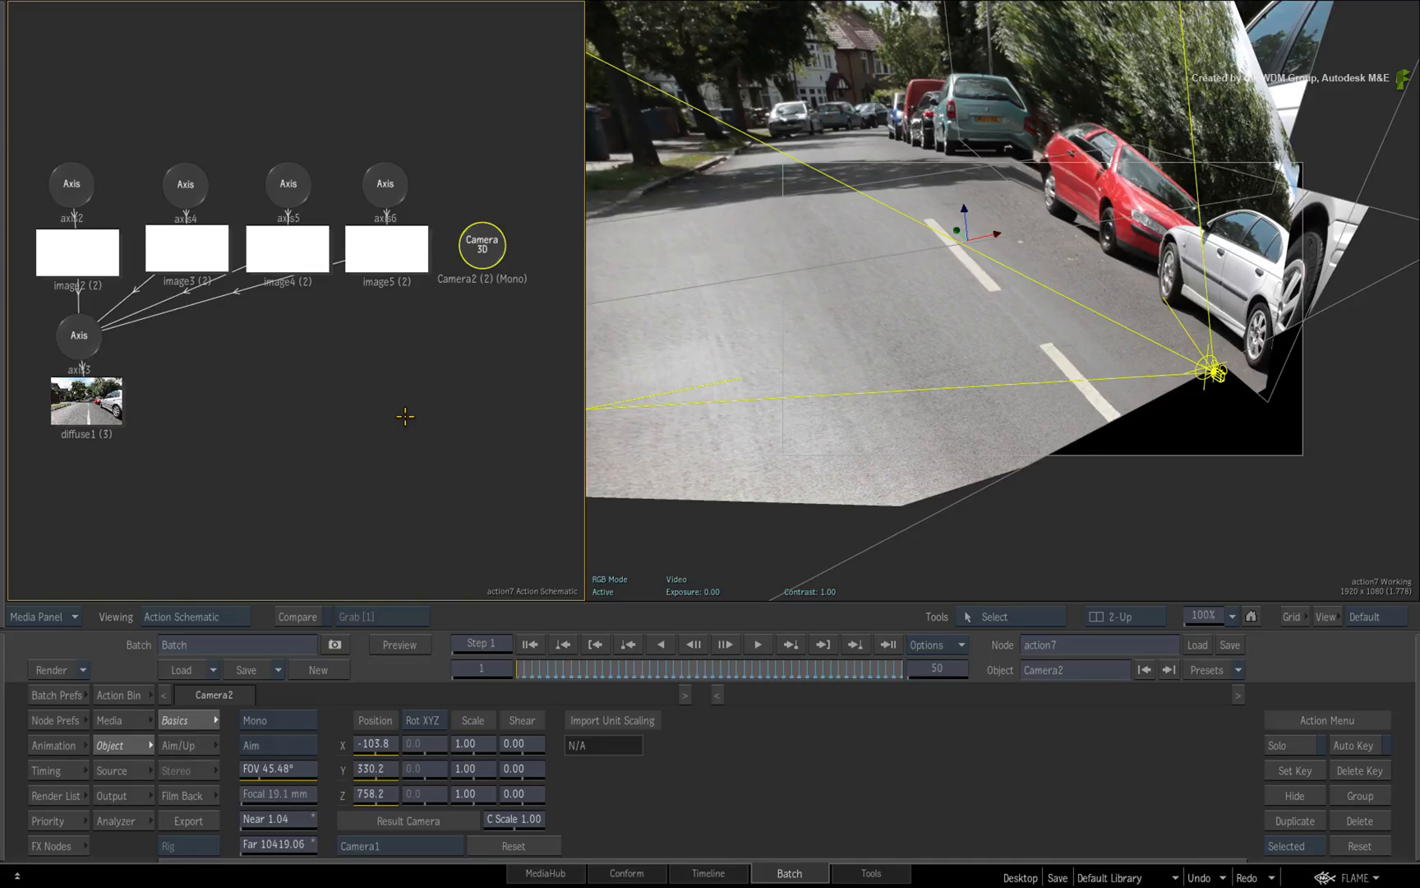
mouse_move(483, 243)
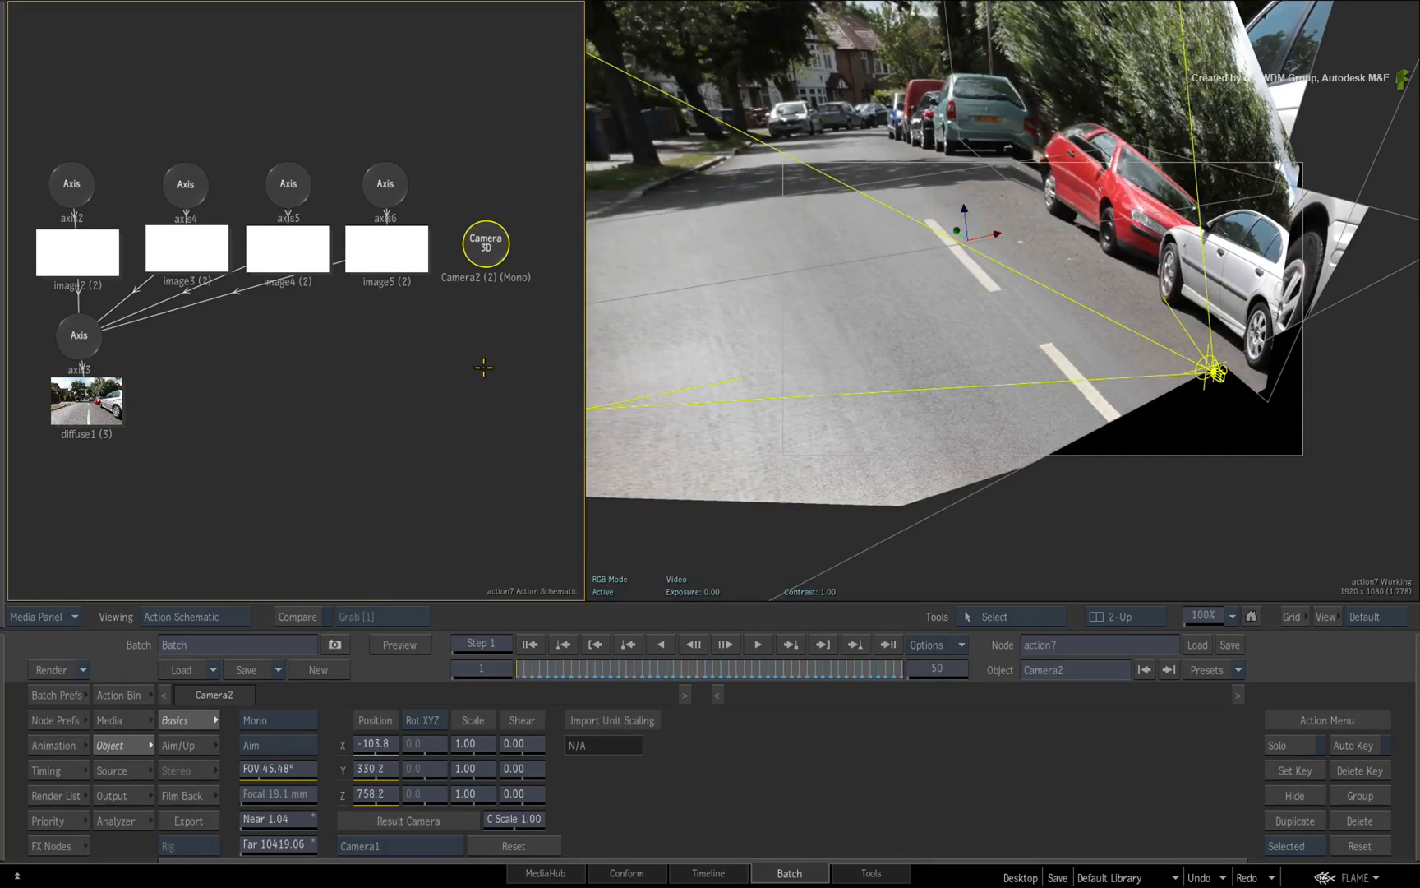
mouse_move(486, 343)
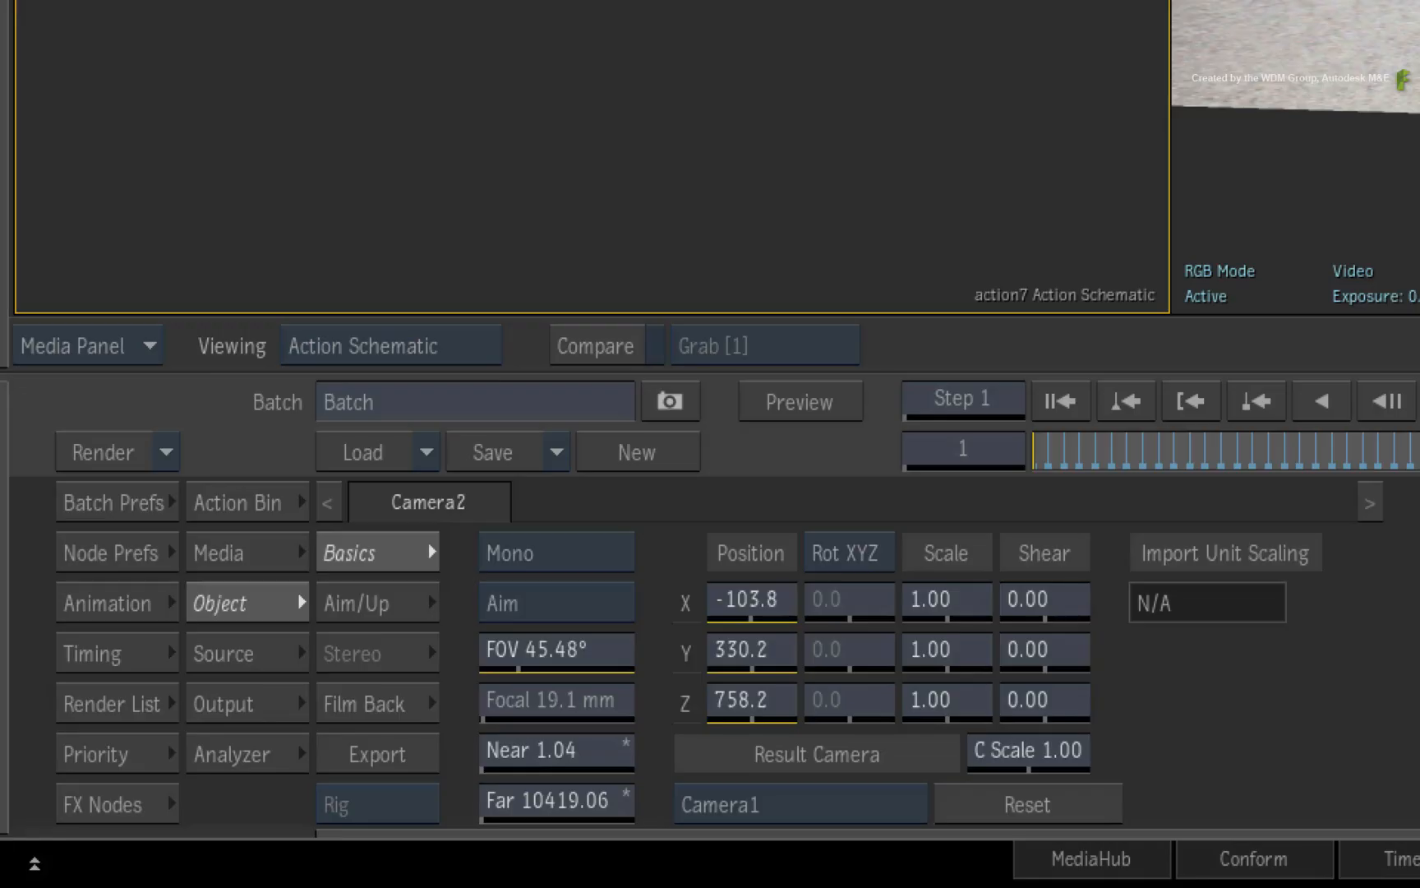
mouse_move(127, 602)
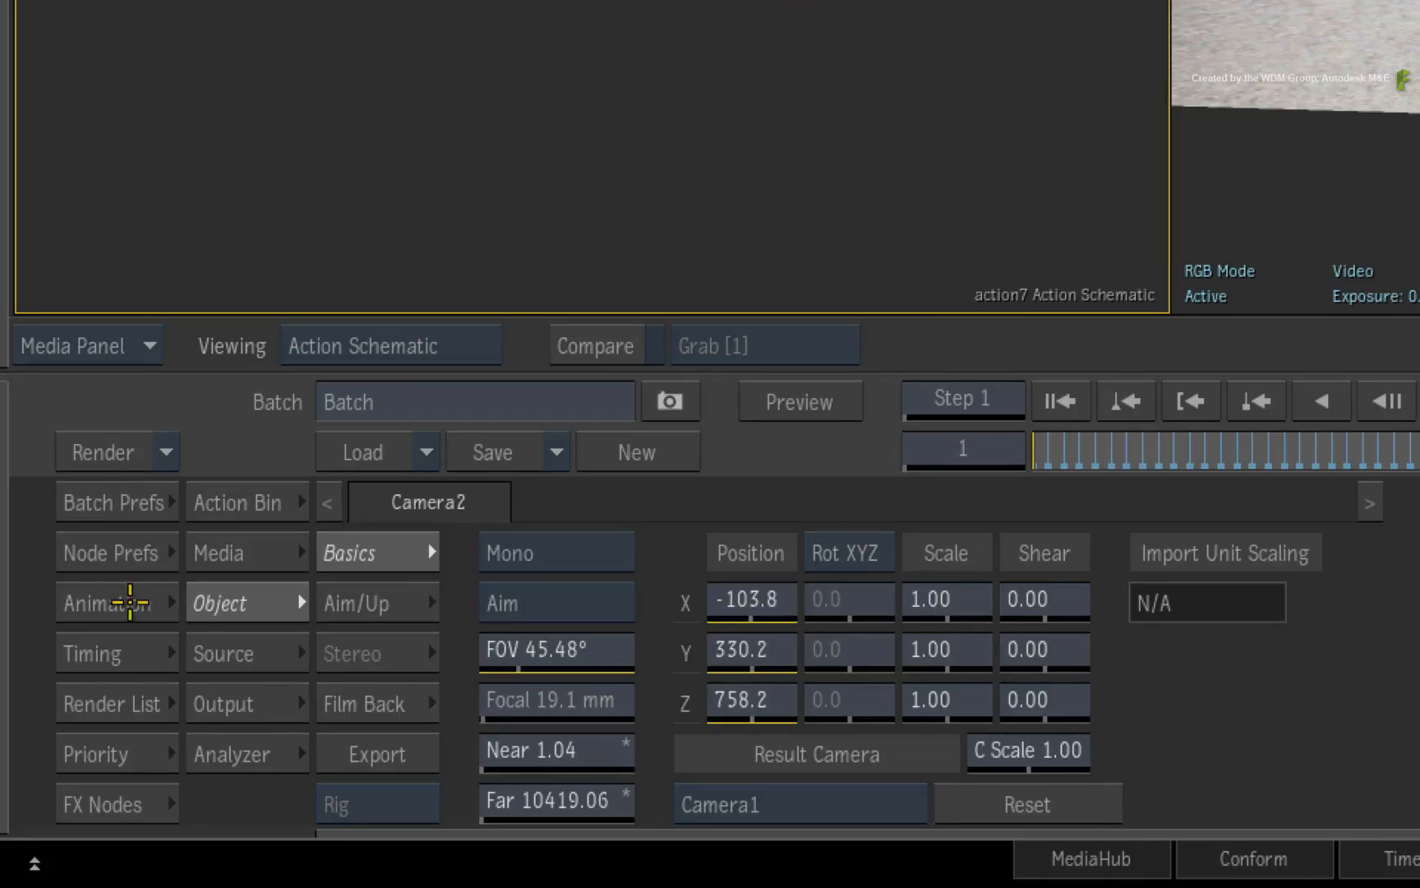
Step: Delete Camera2's keyframes in the channel editor so it holds its frame 1 position
click(105, 601)
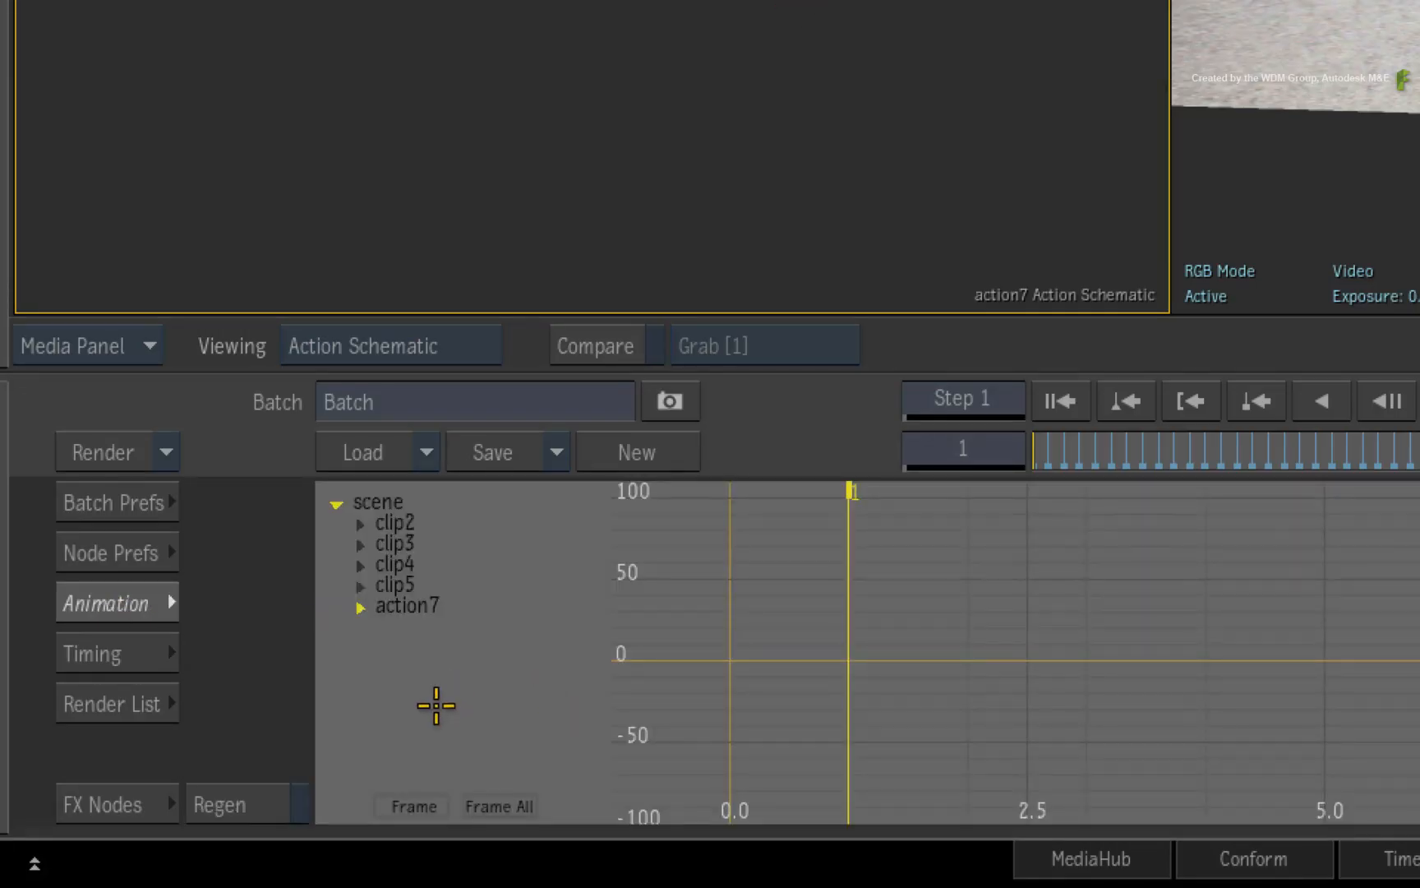
mouse_move(401, 686)
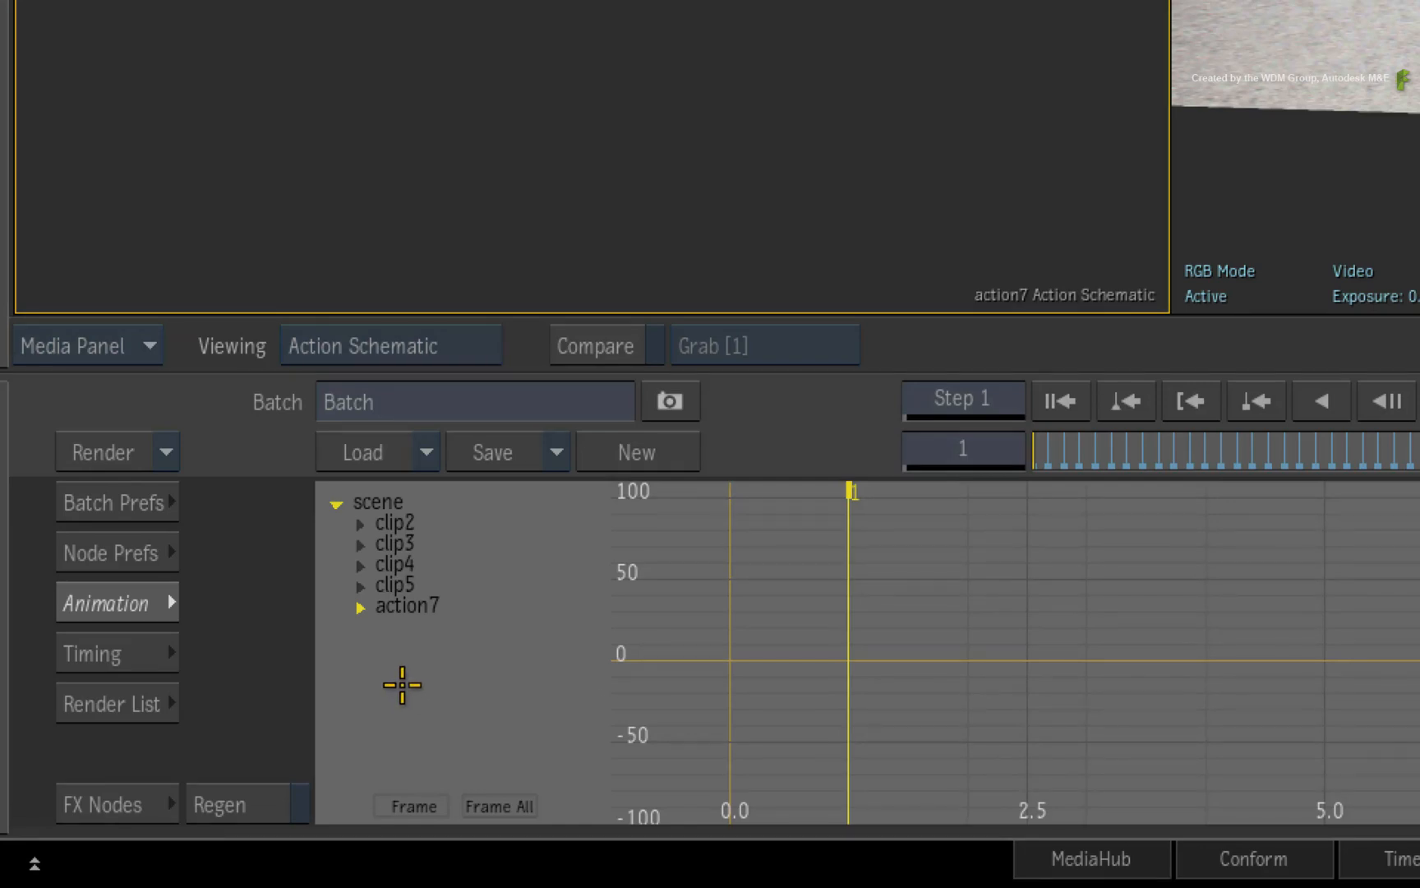
key(shift+tab)
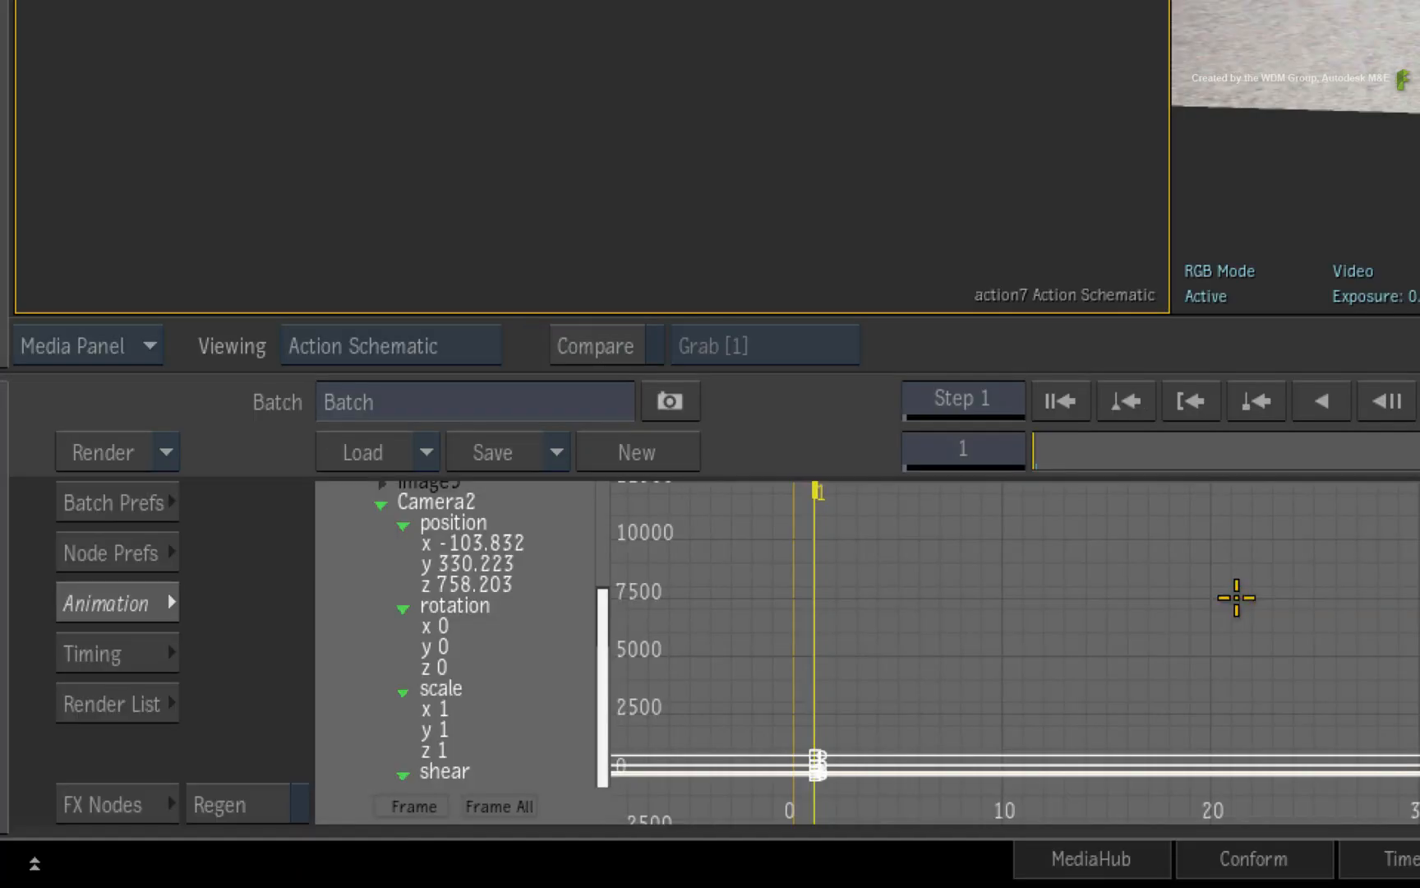
mouse_move(792, 707)
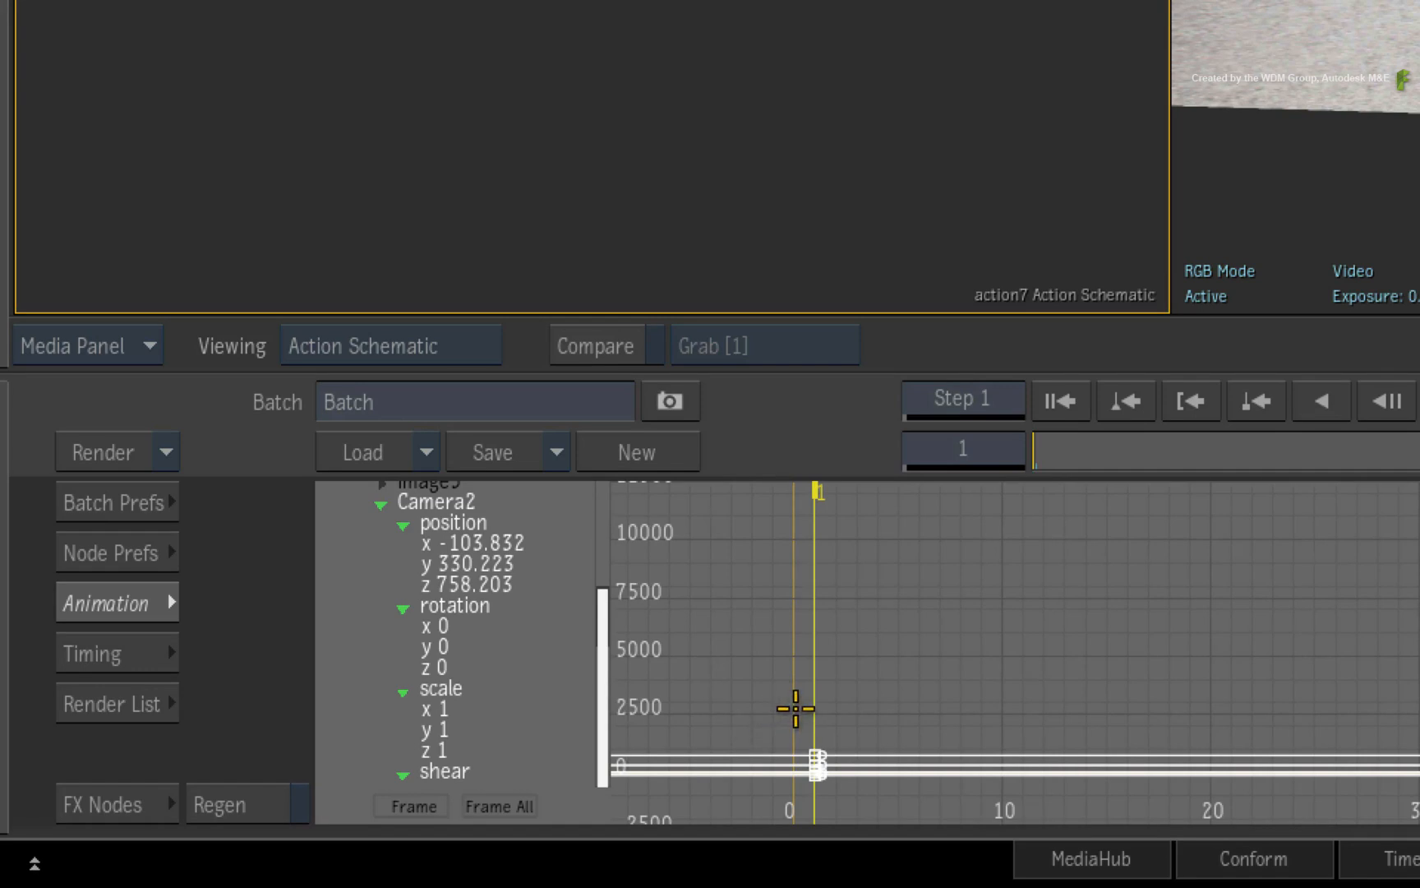
mouse_move(829, 671)
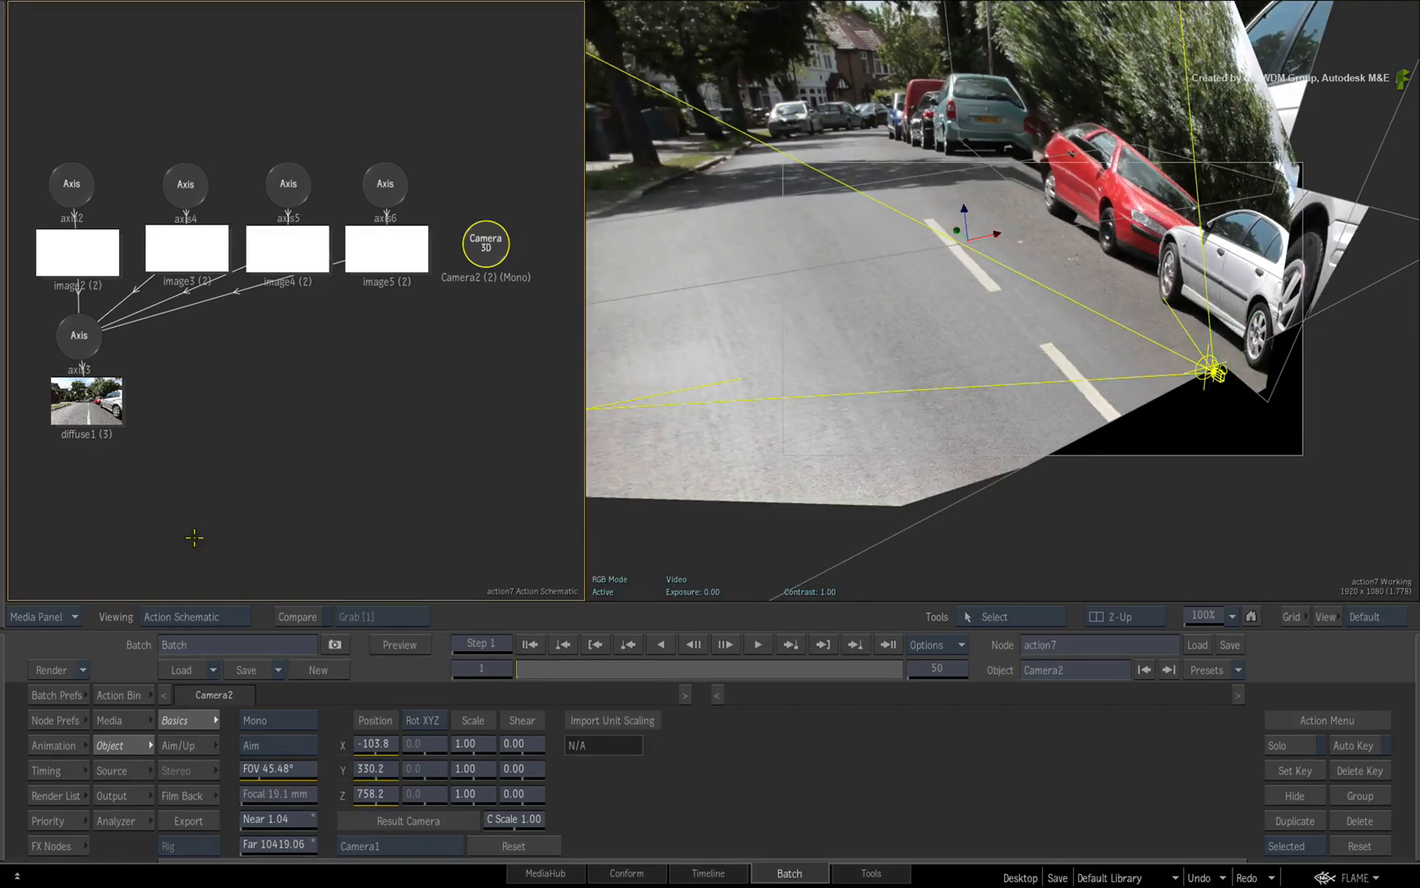
Step: Set diffuse1's projecting camera from Result Cam to Camera2 in the Texture Mapping settings
click(77, 336)
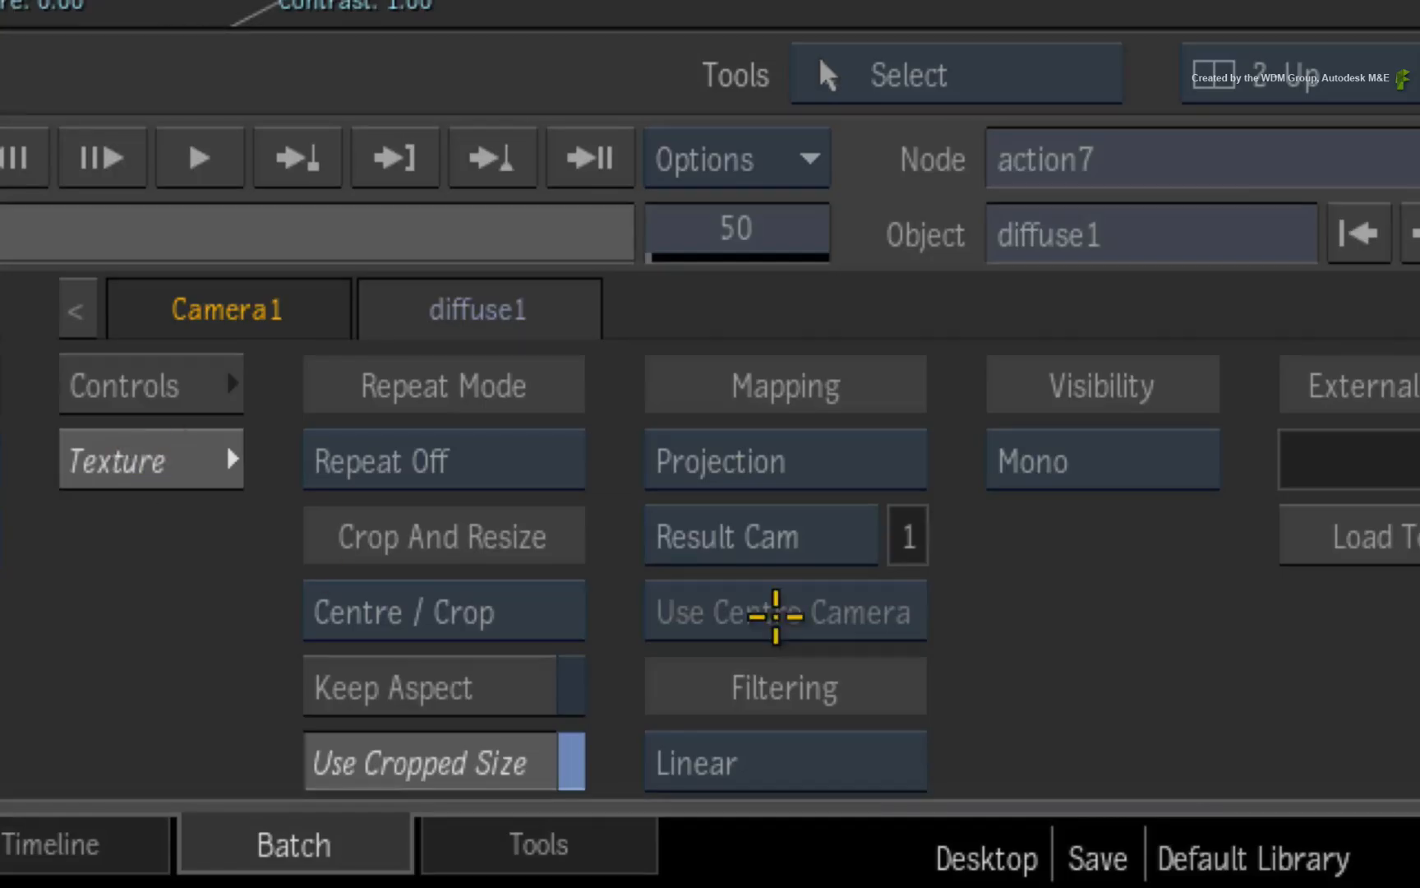
click(759, 534)
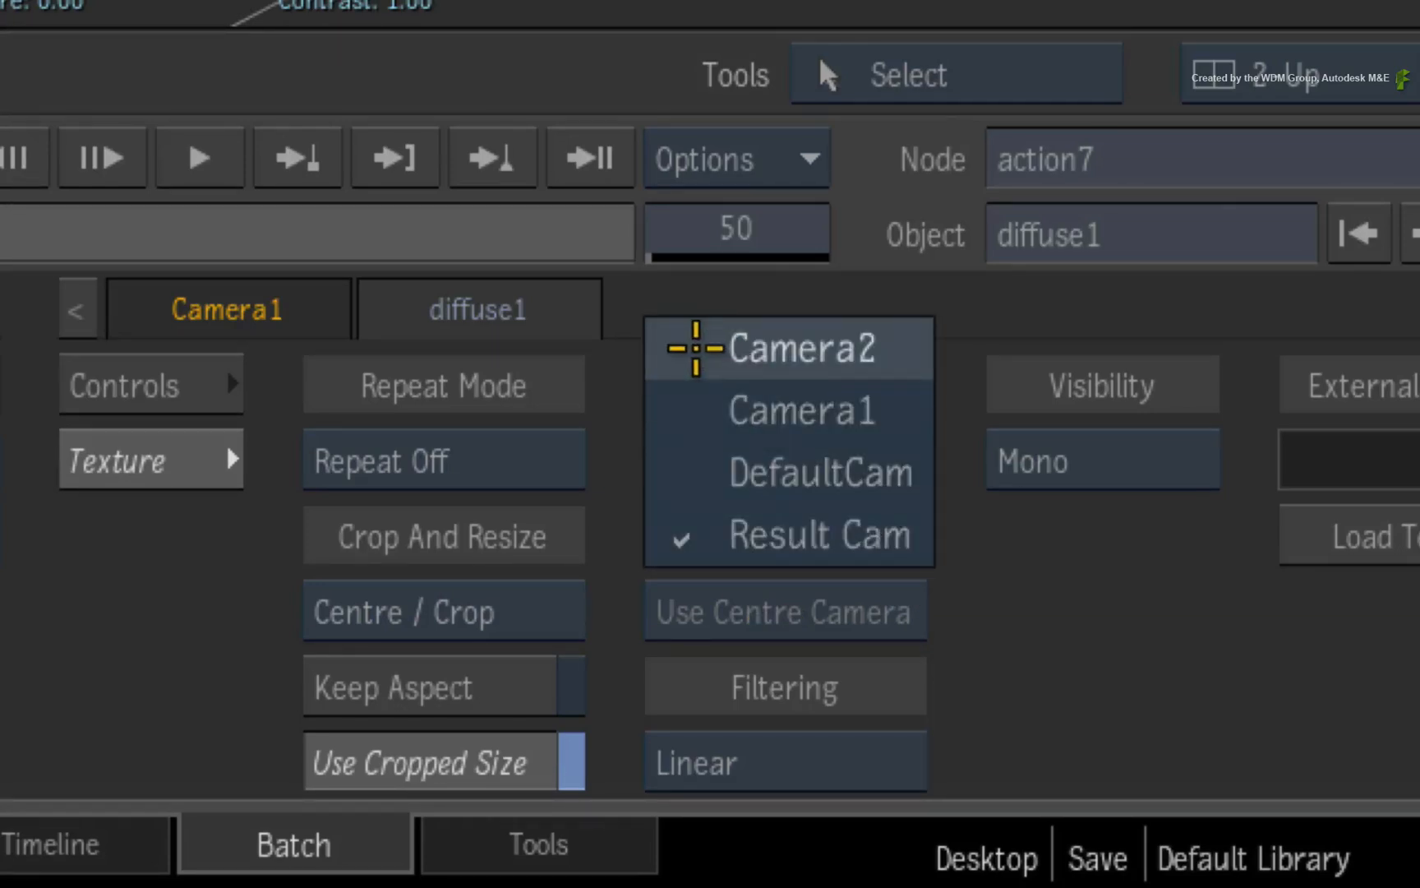
click(802, 348)
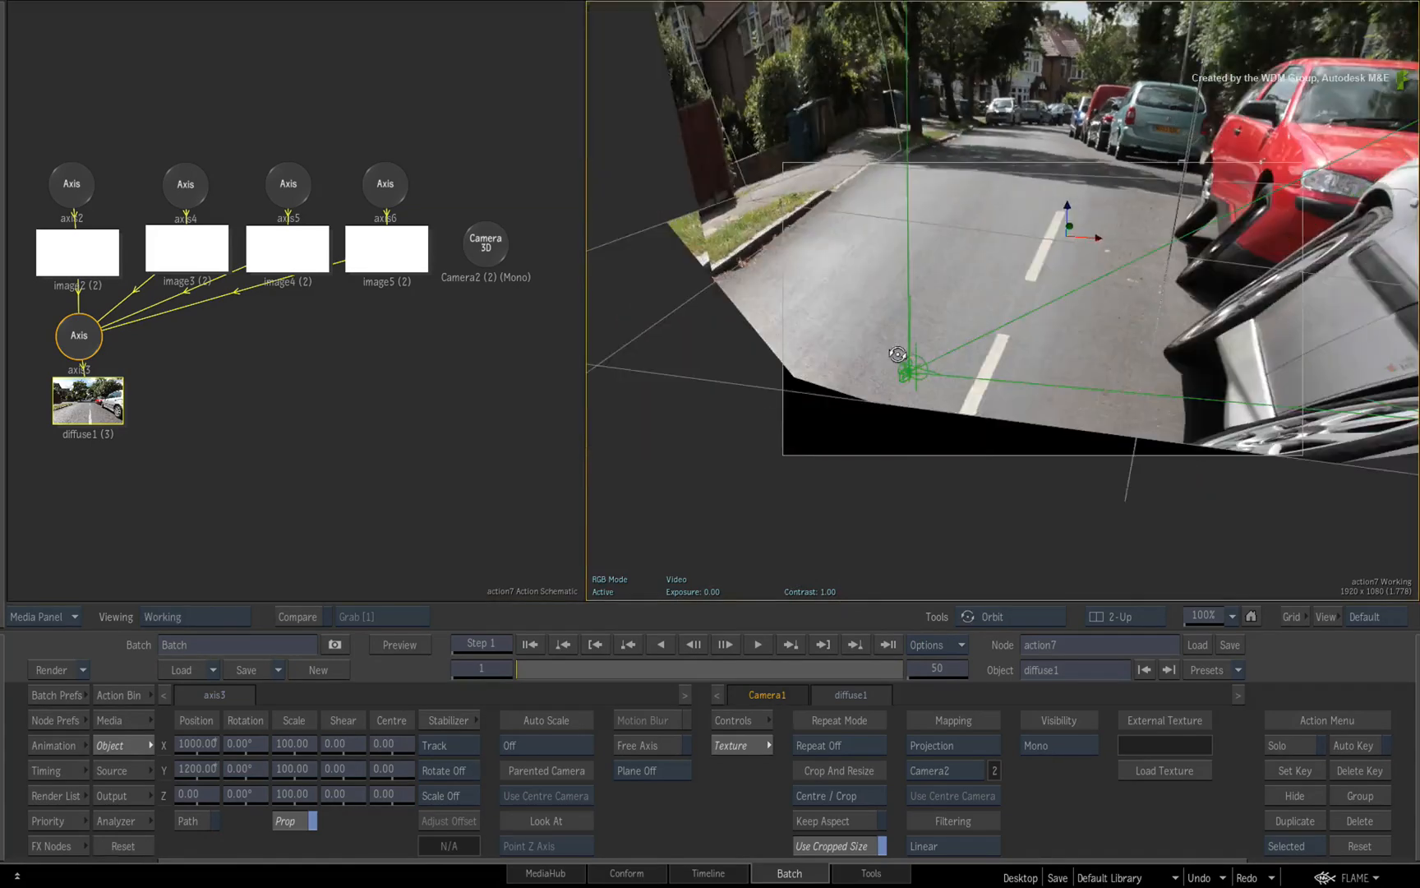
Step: View the scene through the output camera to check the projected street lines up as a clean plate
key(F4)
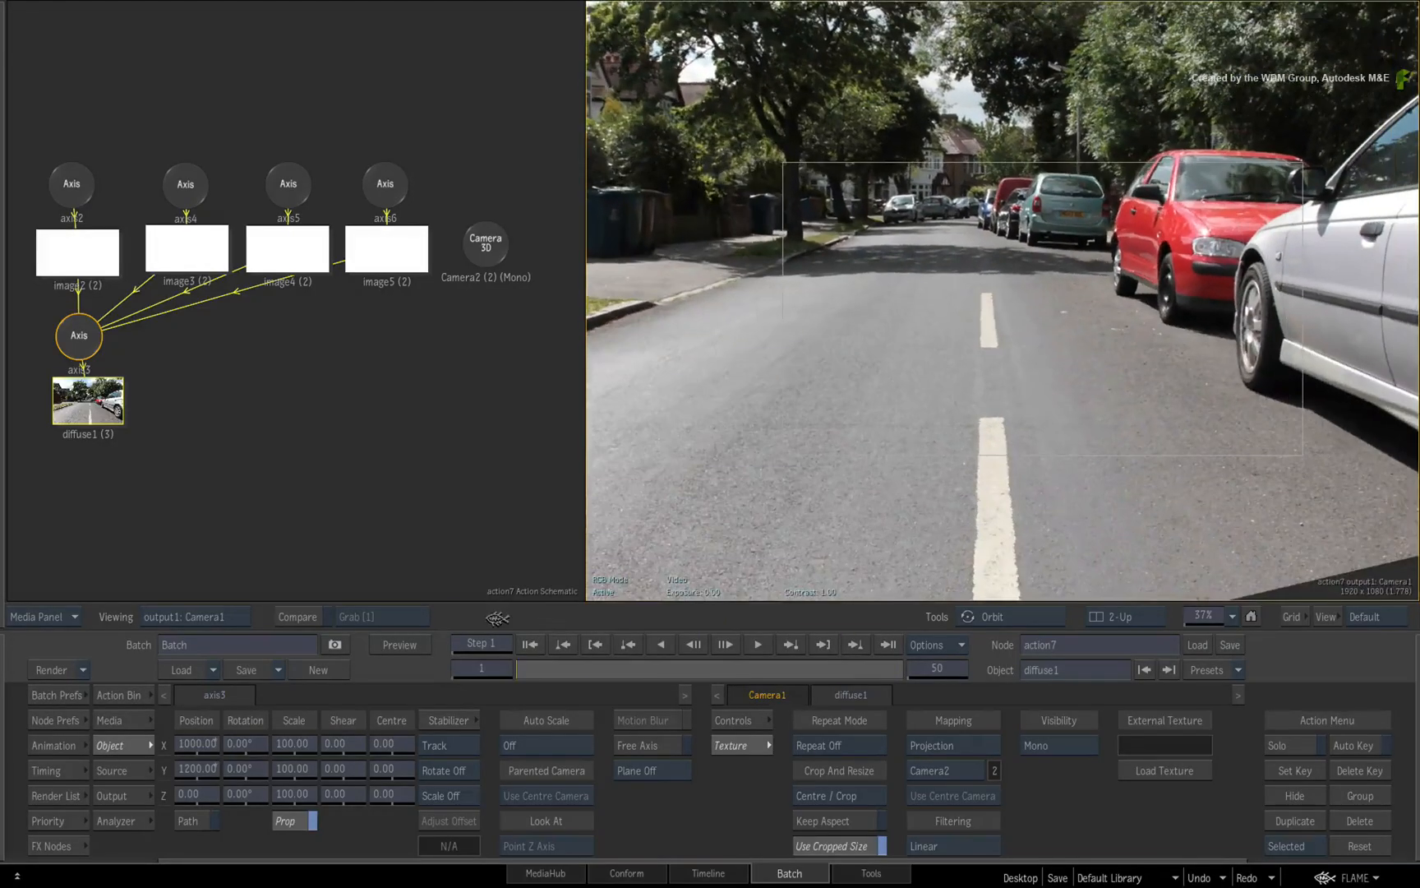
scroll(up, 3)
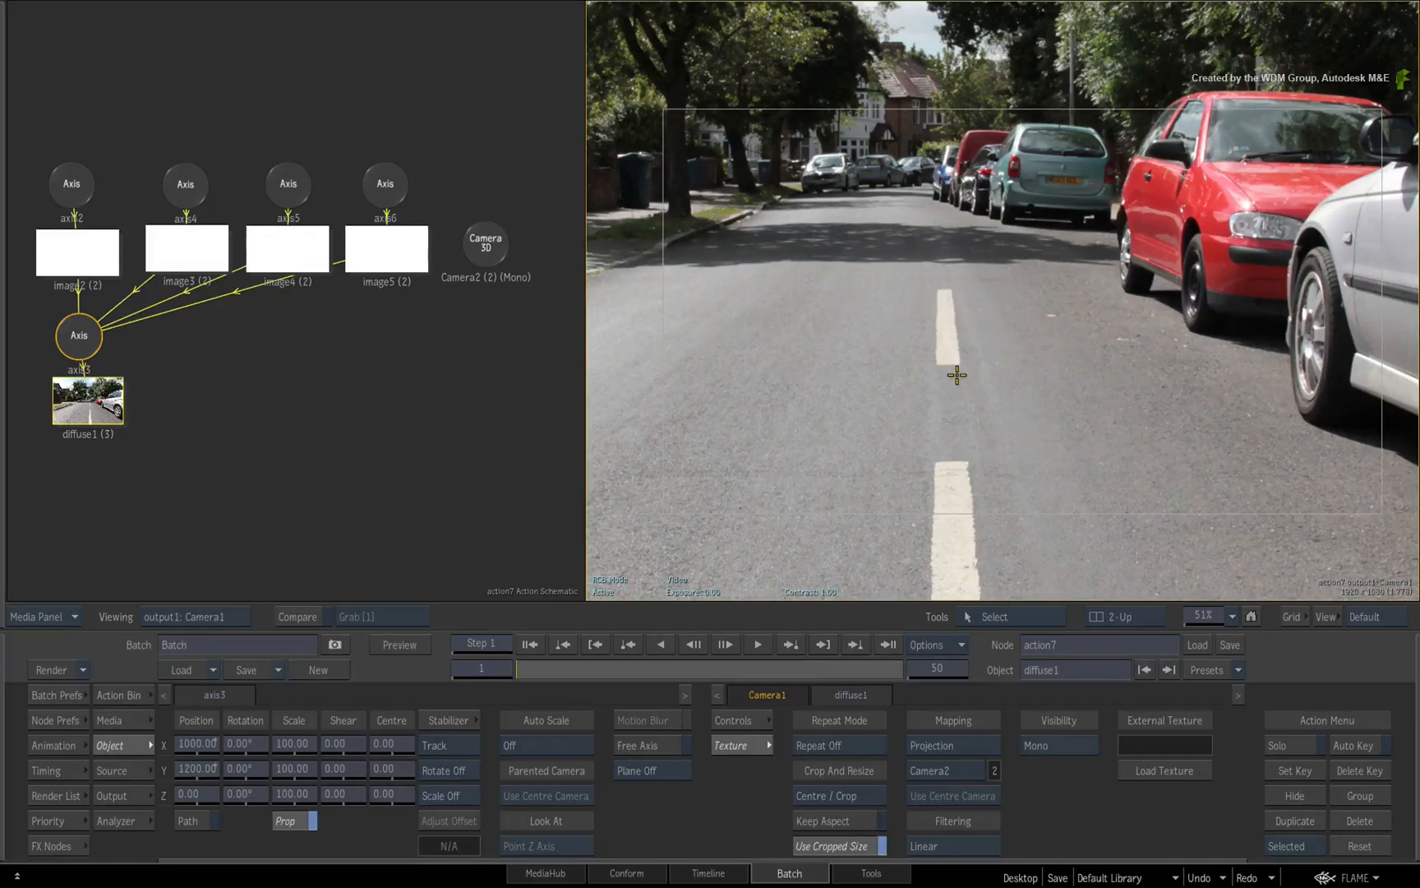
mouse_move(662, 523)
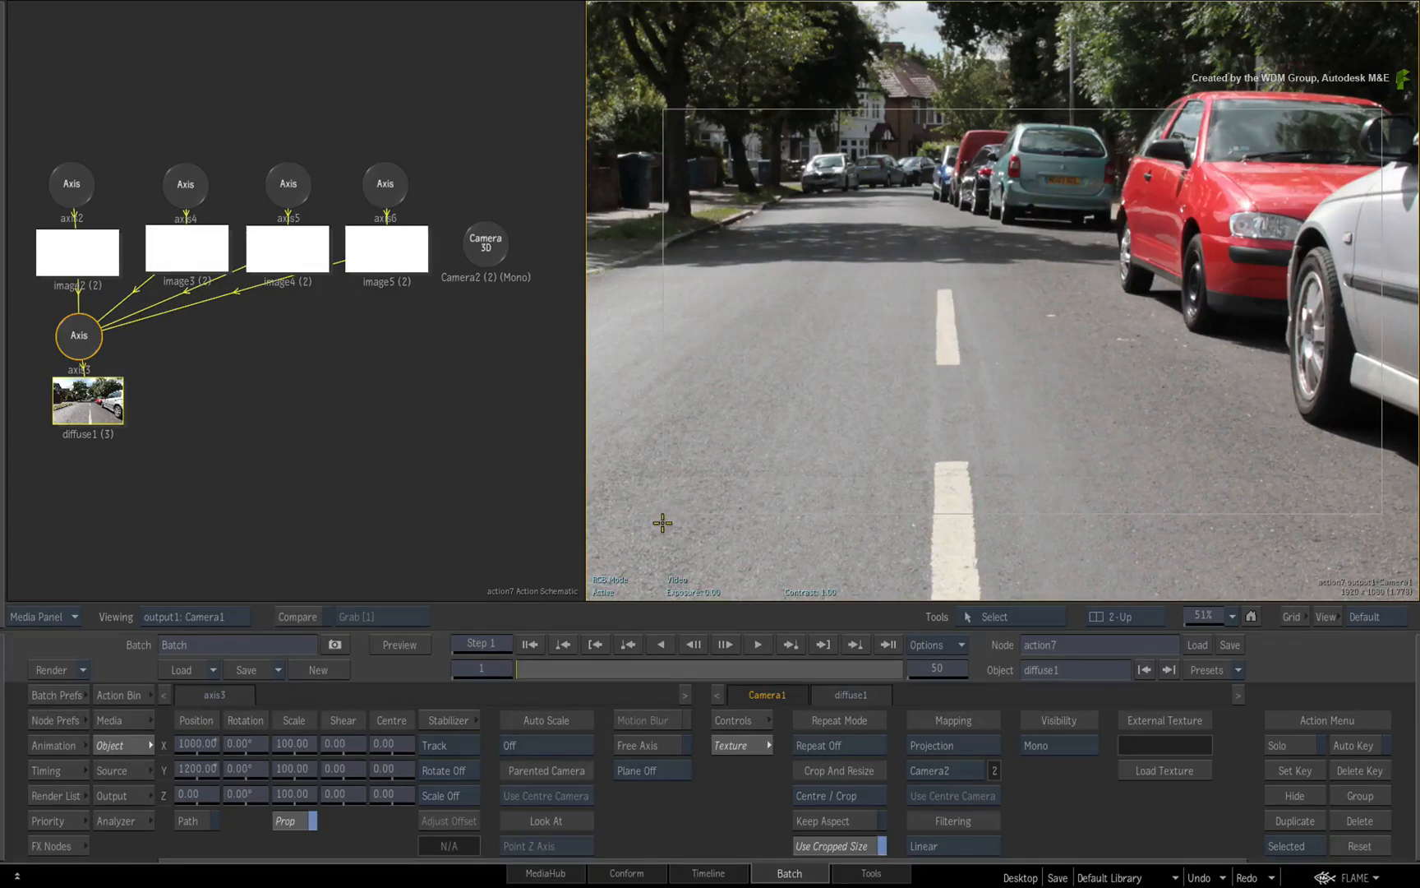
click(48, 820)
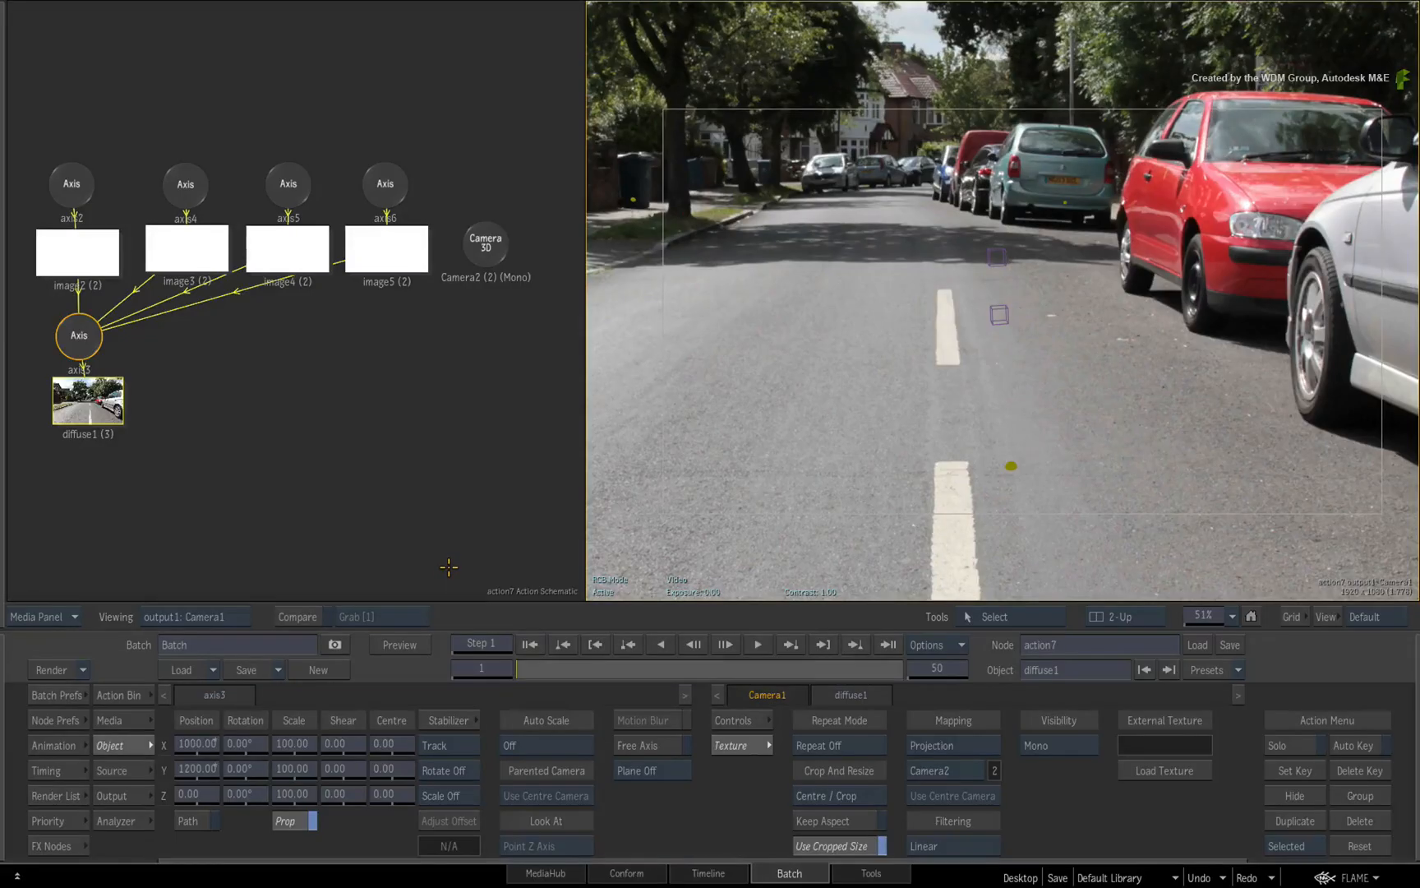
mouse_move(436, 556)
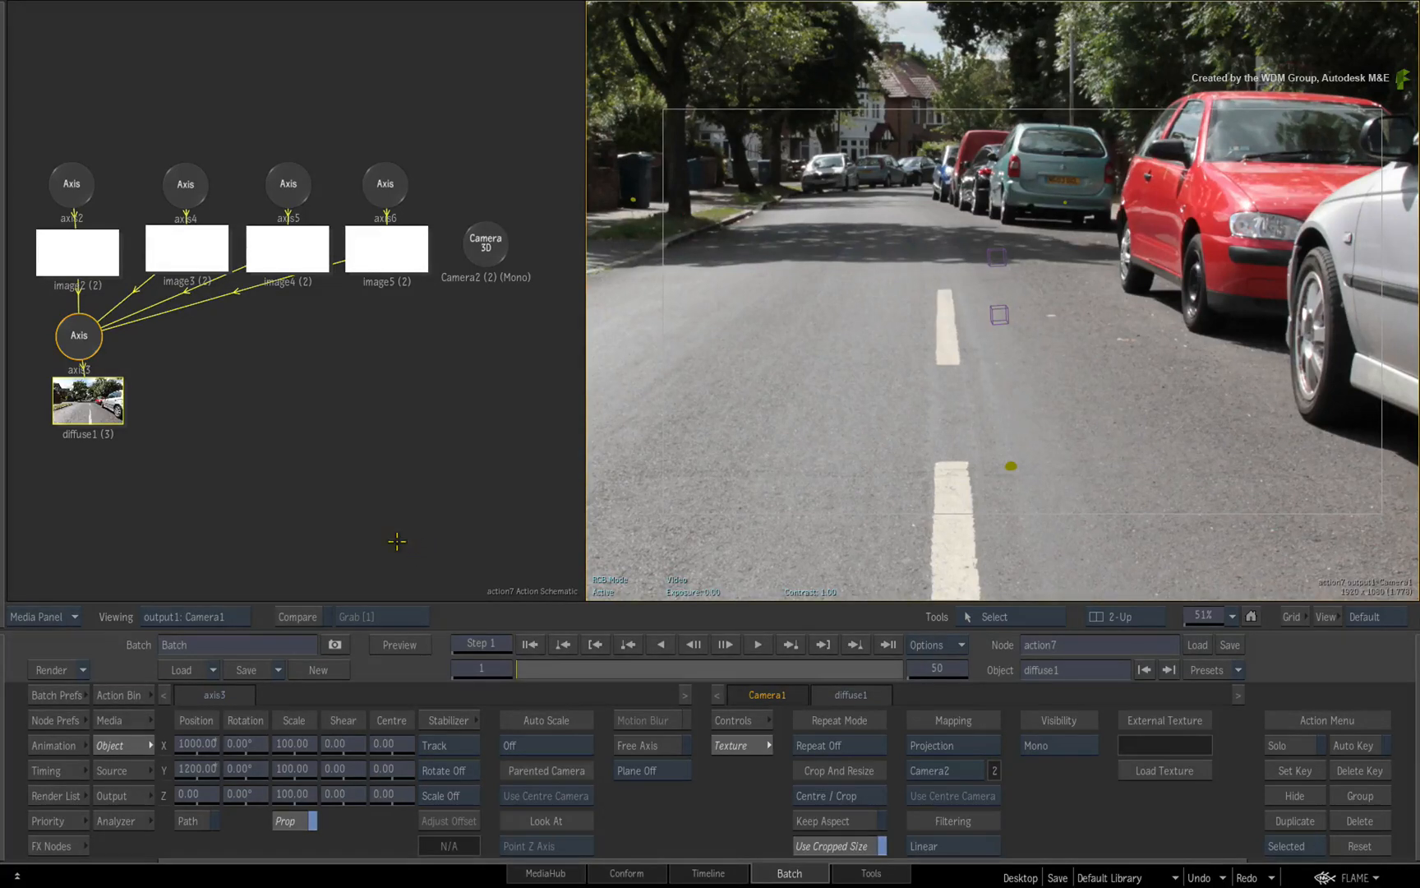
mouse_move(370, 536)
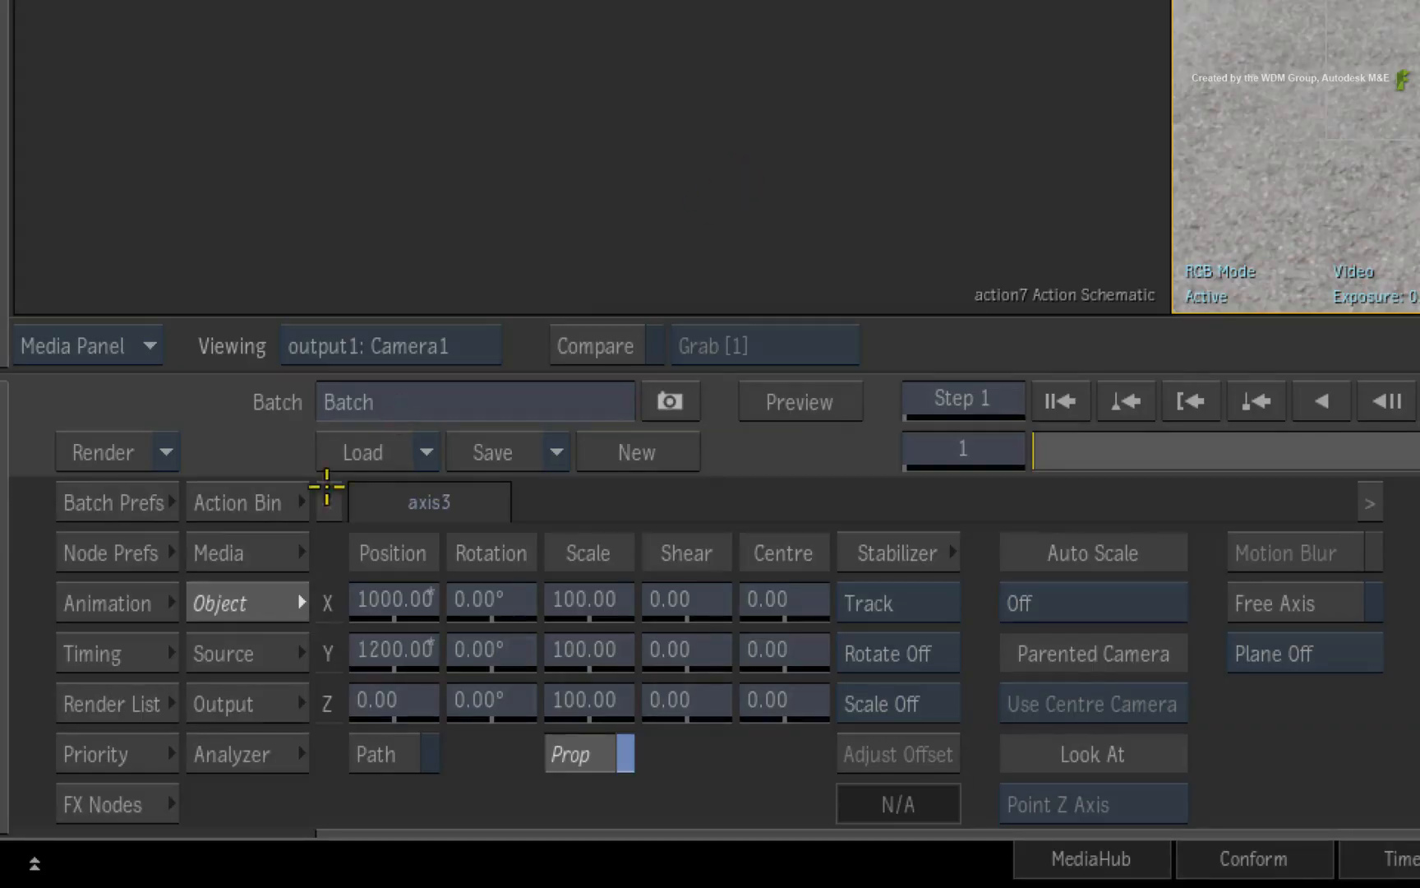
Step: Add the scooter clip with scooter_matte from the Media list as a new image with a diffuse map
click(217, 553)
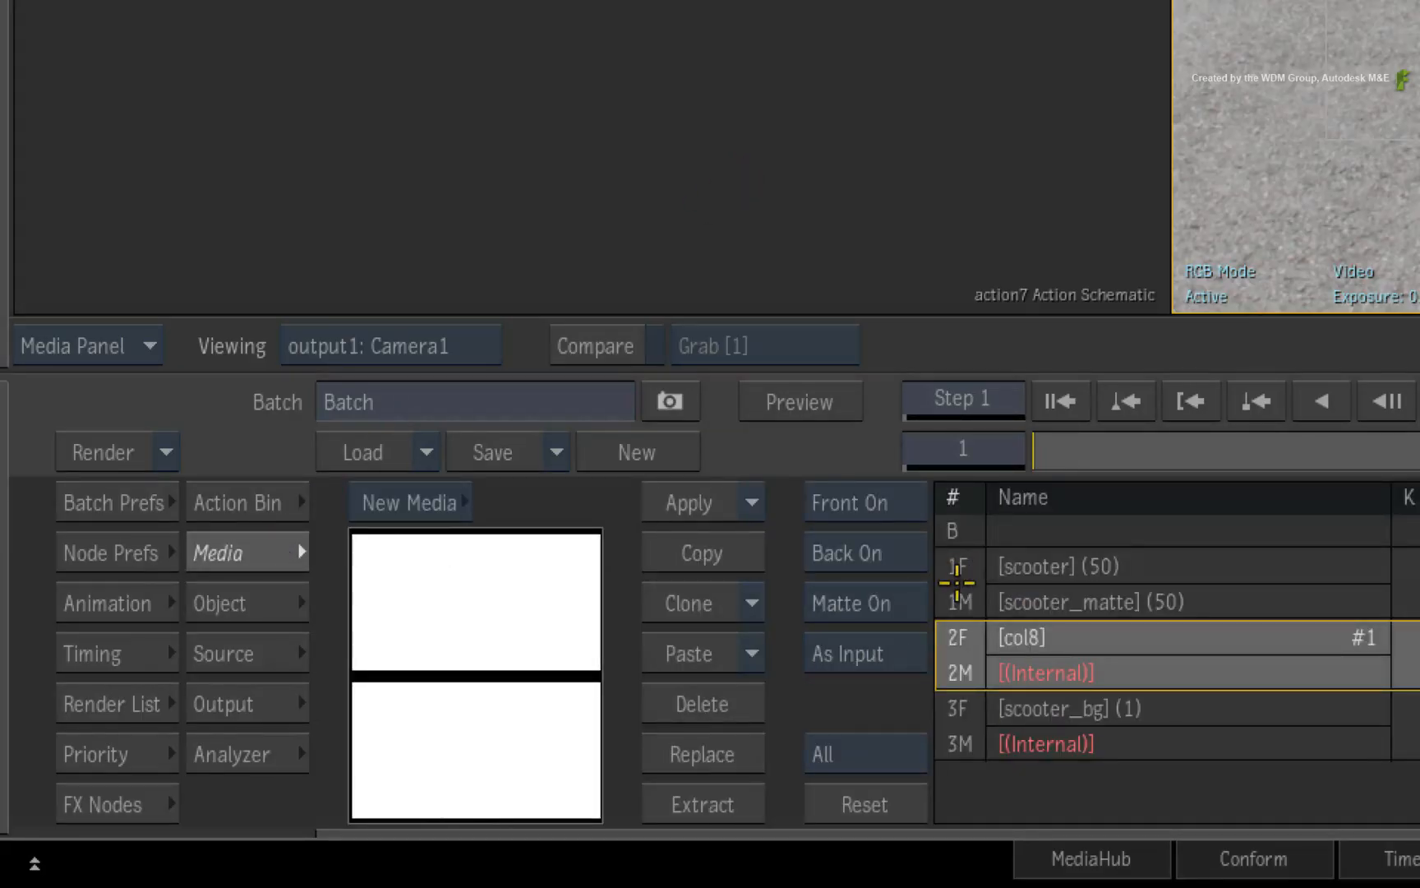
click(1050, 566)
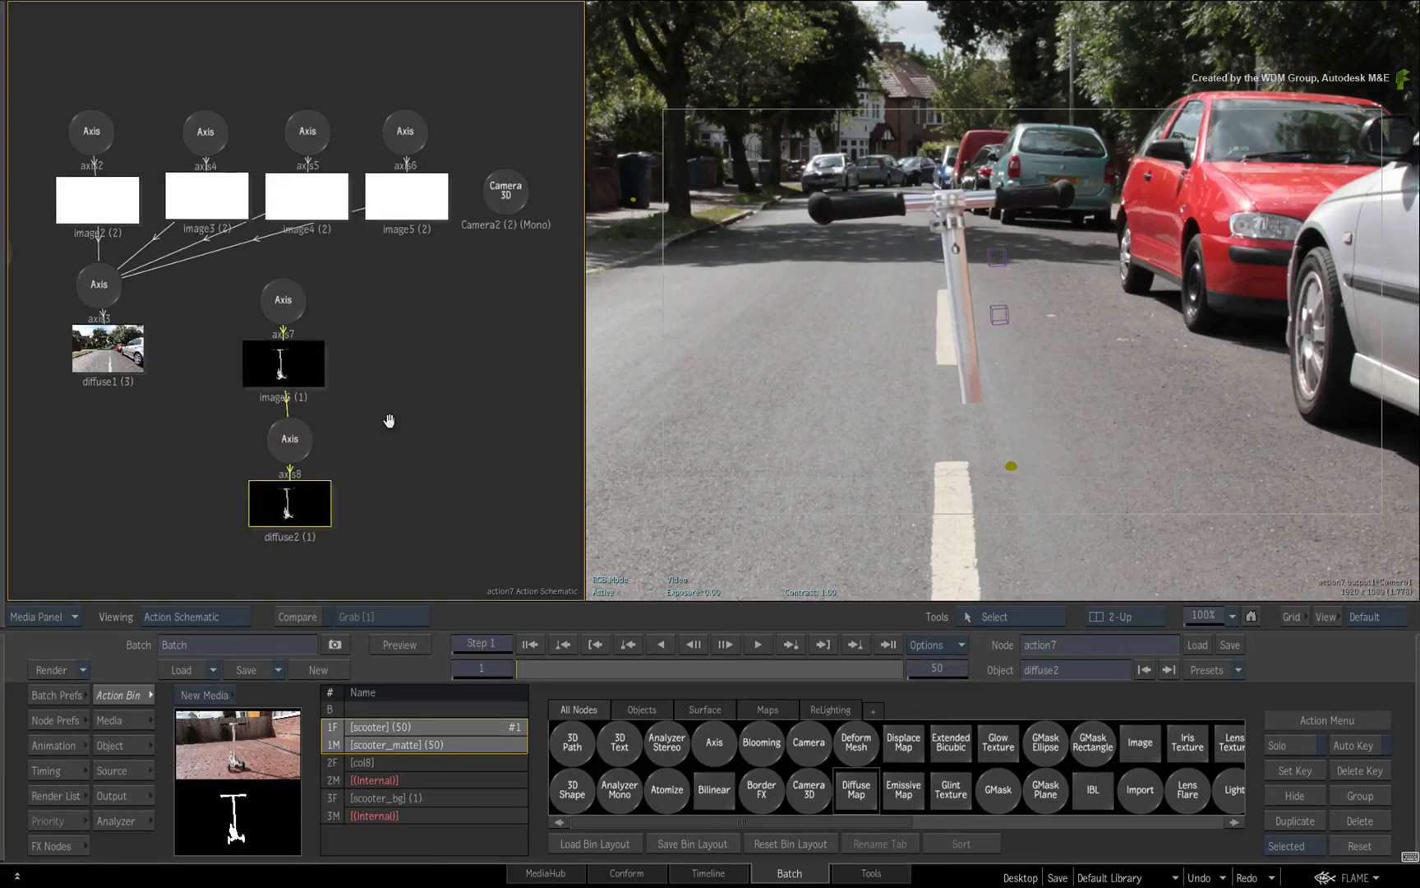
Step: Switch diffuse2's mapping from Wrap (Geom UVs) to Projection through the Result Cam
click(290, 439)
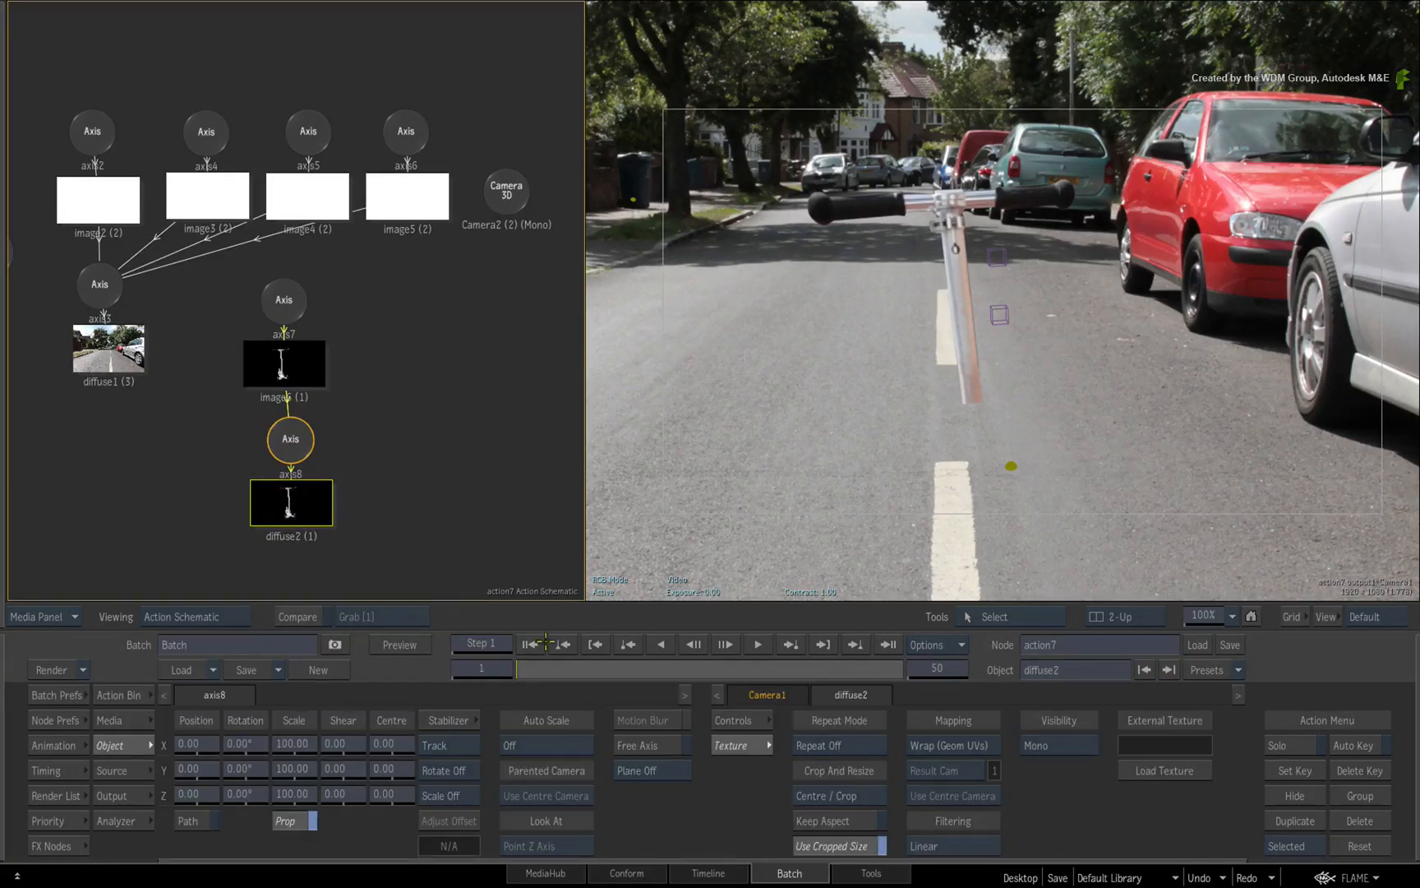
click(952, 720)
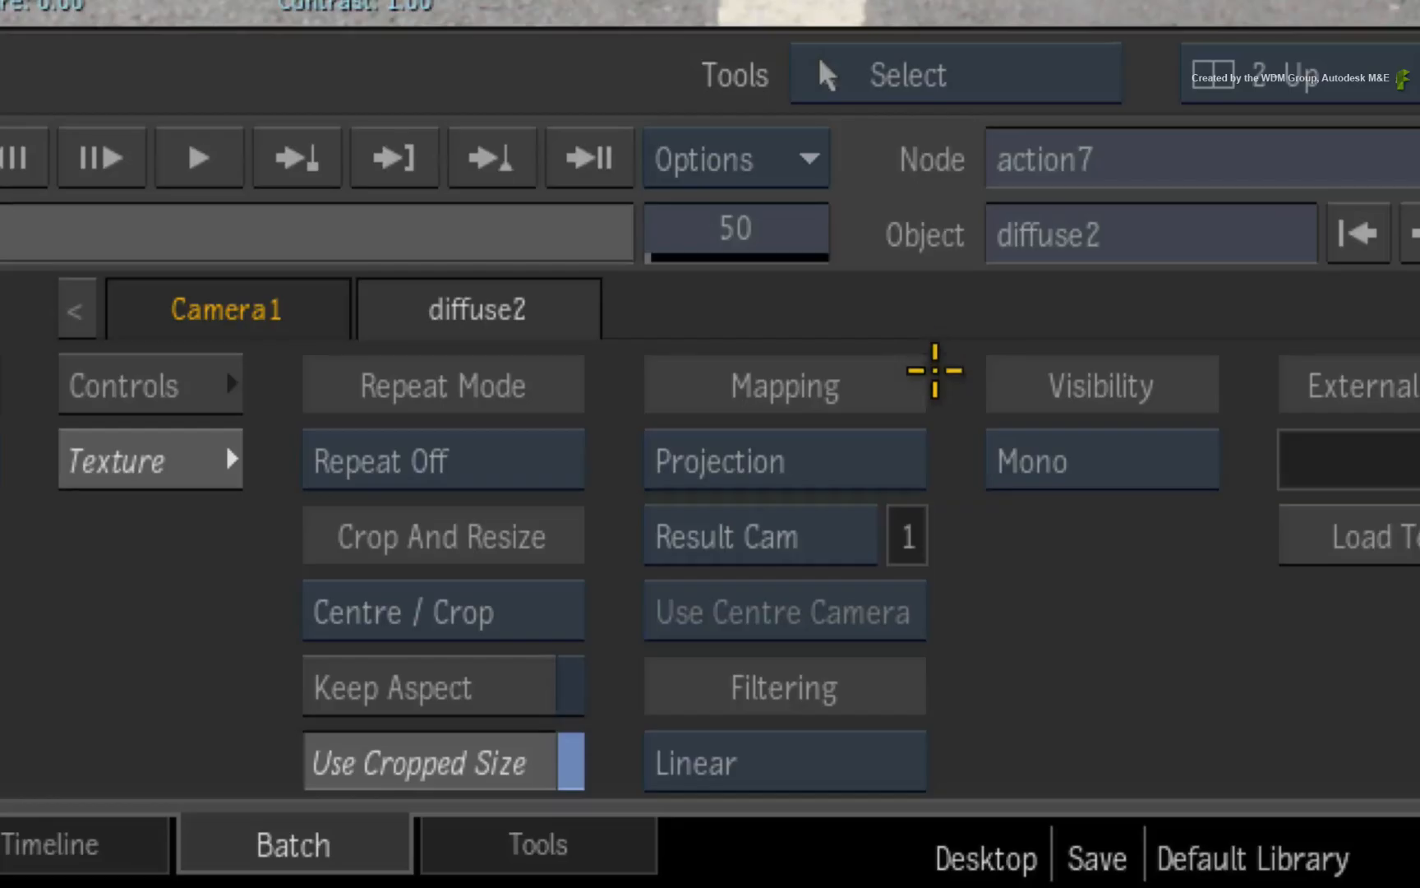
mouse_move(979, 533)
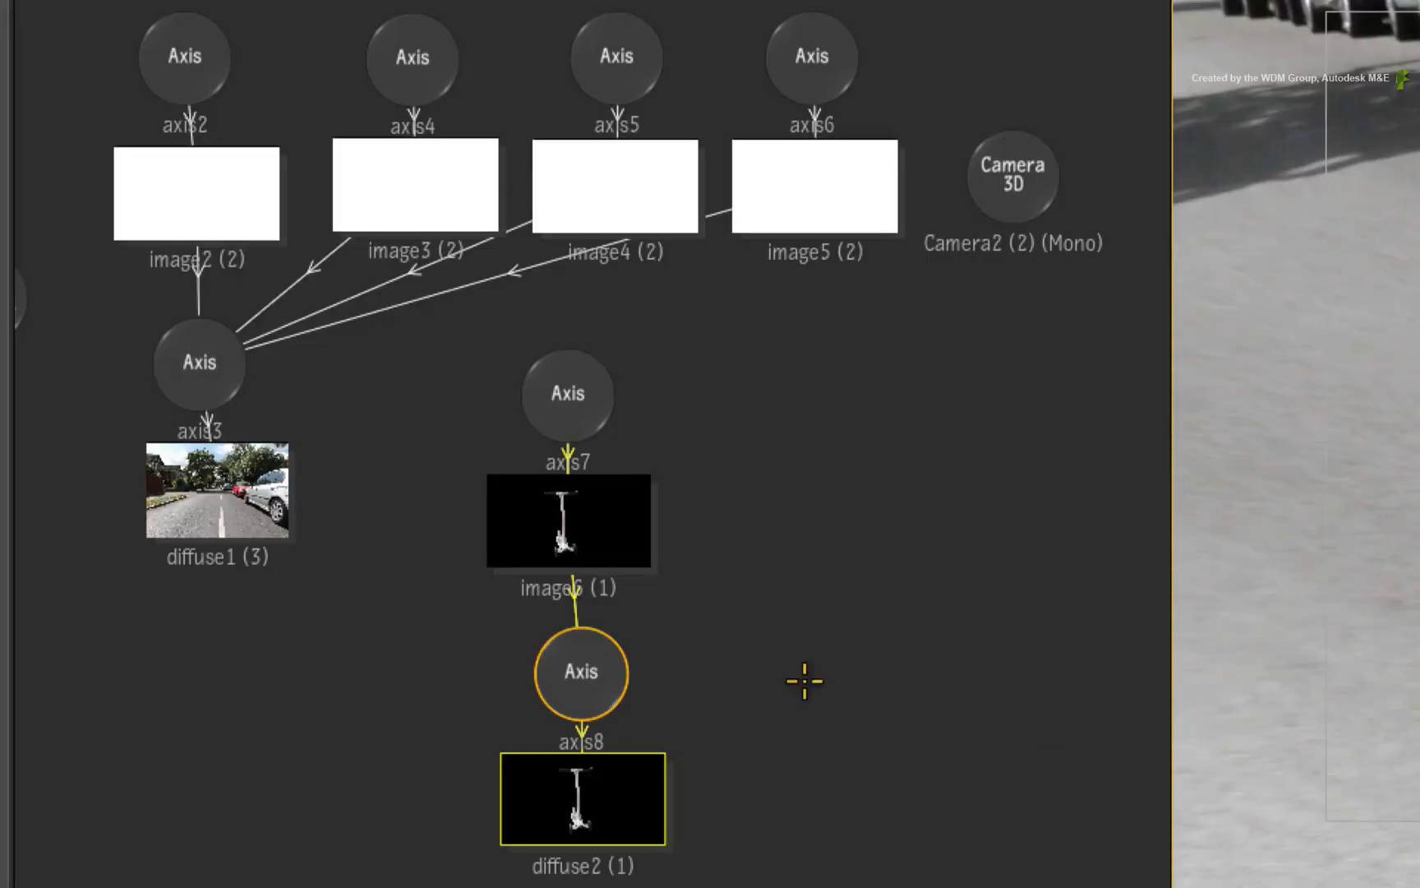
mouse_move(568, 377)
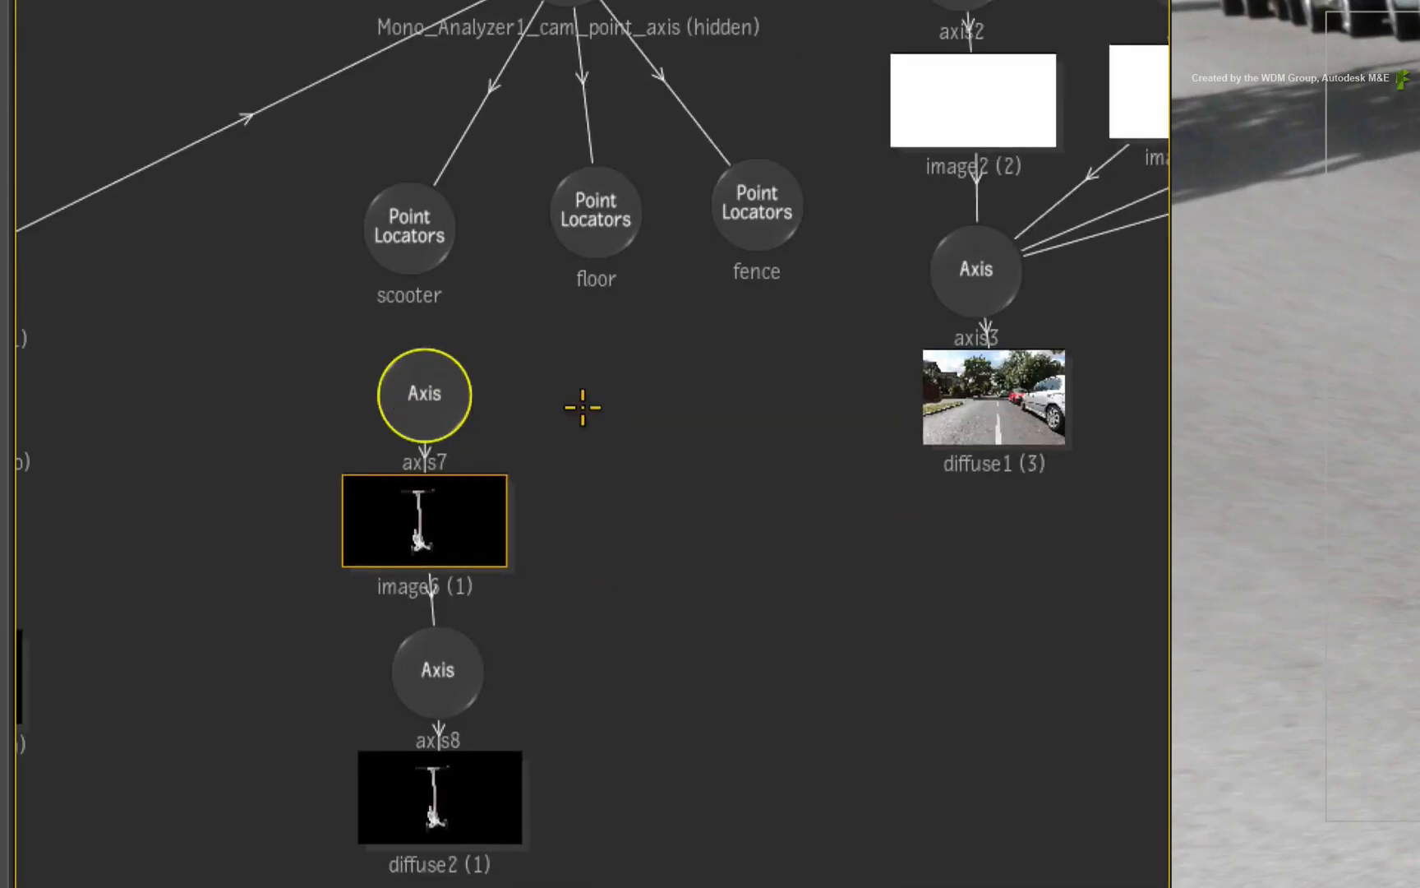
Step: Parent axis7 under the 'scooter' Point Locators node with Centroid Transform axis behaviour
click(408, 227)
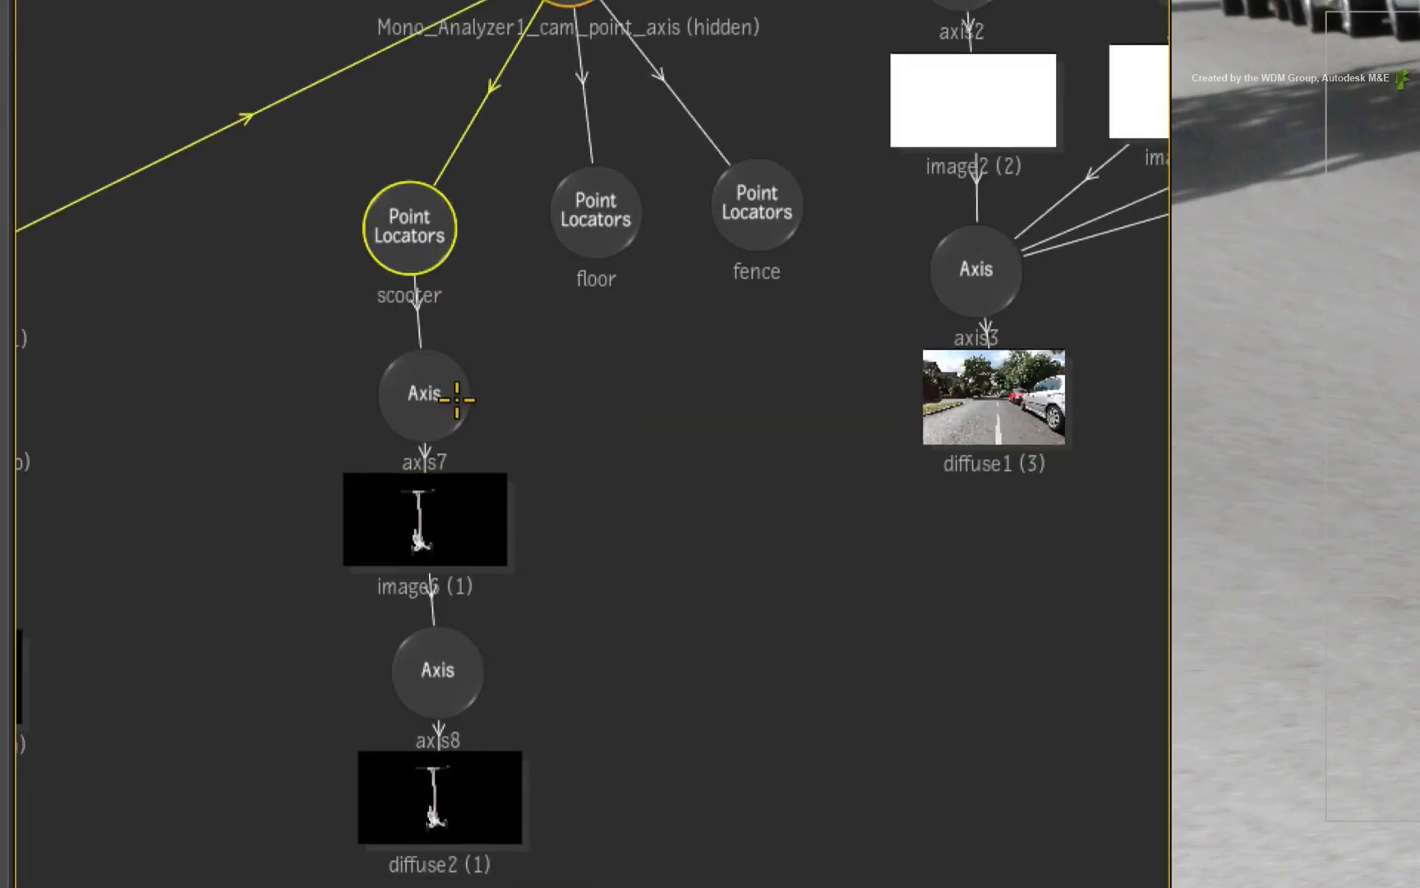
mouse_move(511, 380)
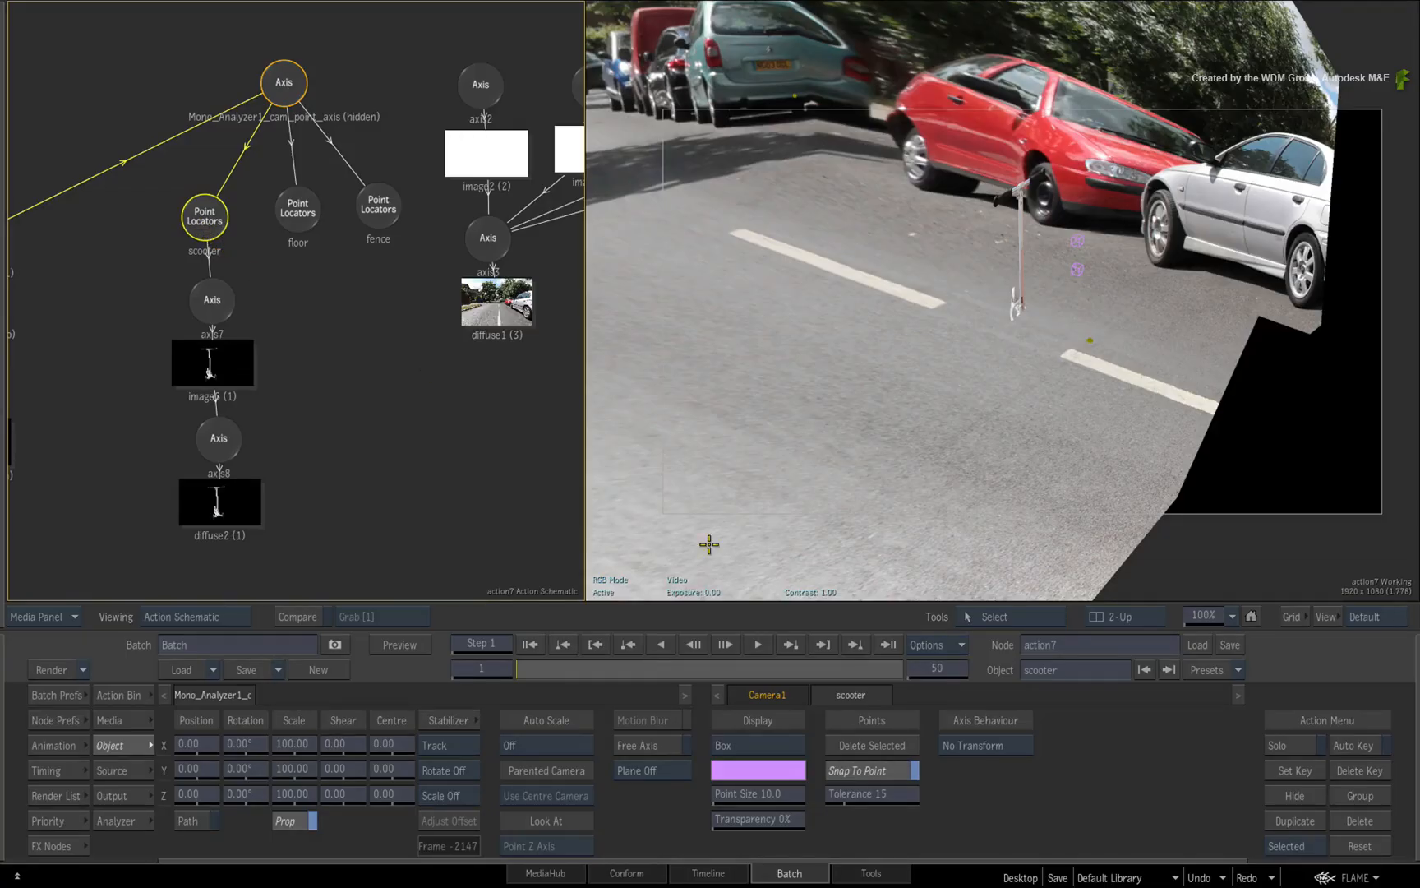
click(984, 744)
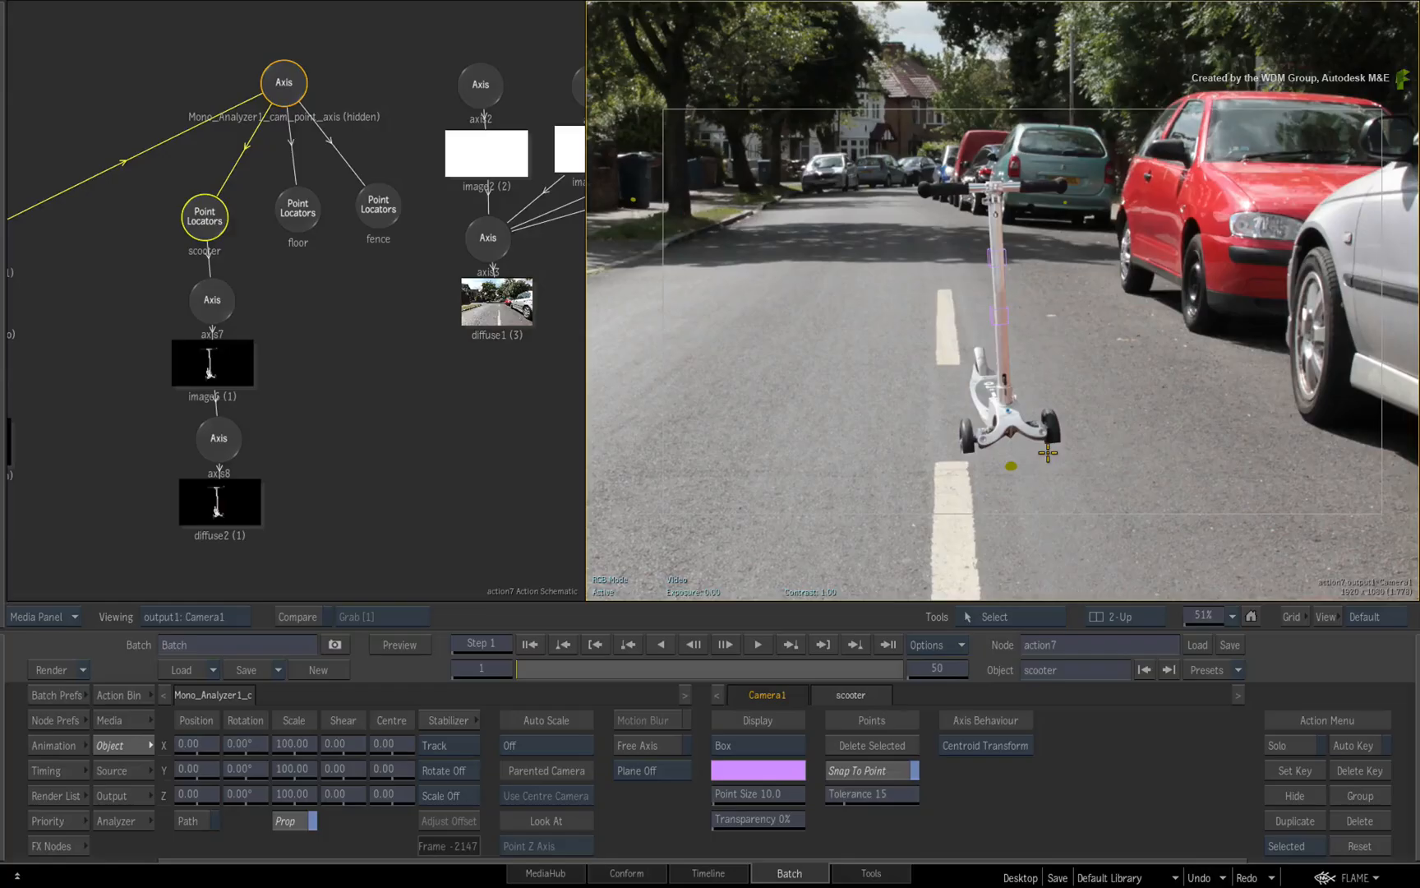
mouse_move(430, 392)
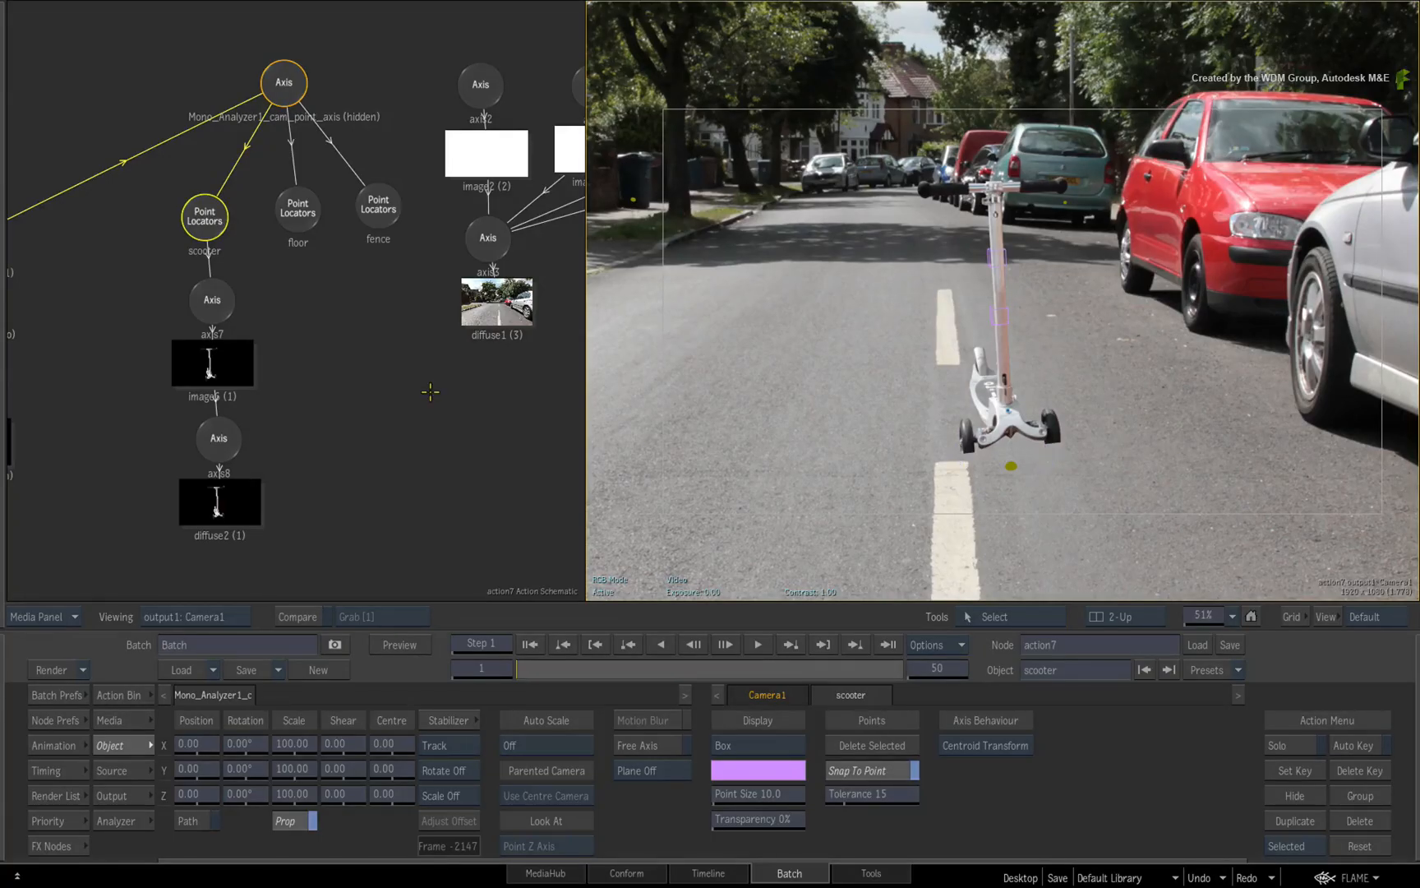
Step: Rotate the scooter axis7 by -10 degrees and return to the Batch schematic
click(212, 300)
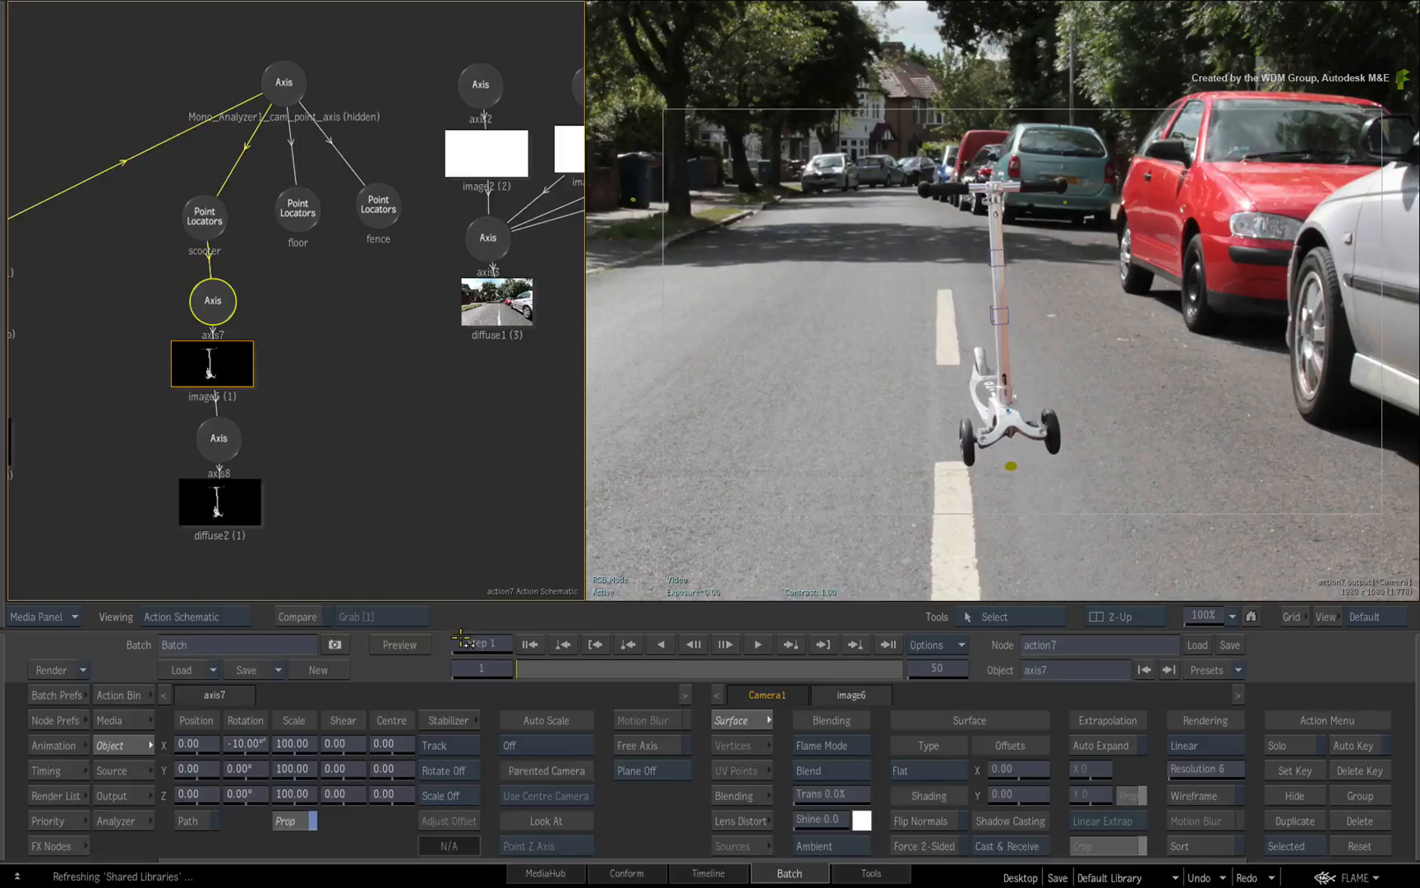
key(Alt+1)
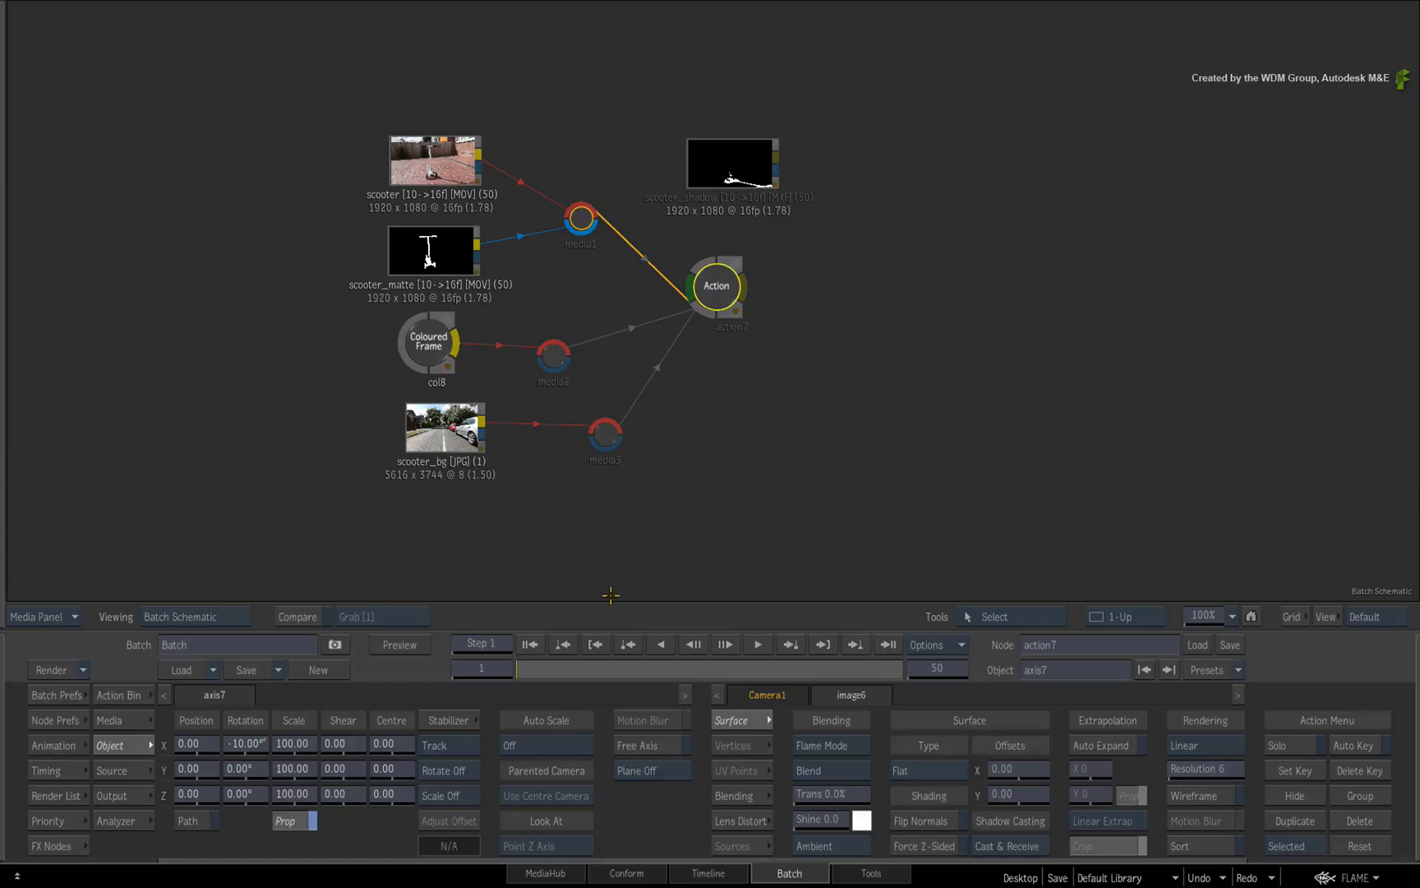
Step: Add a Comp node fed by action7 and scooter_shadow, then view comp11's combined result
click(51, 845)
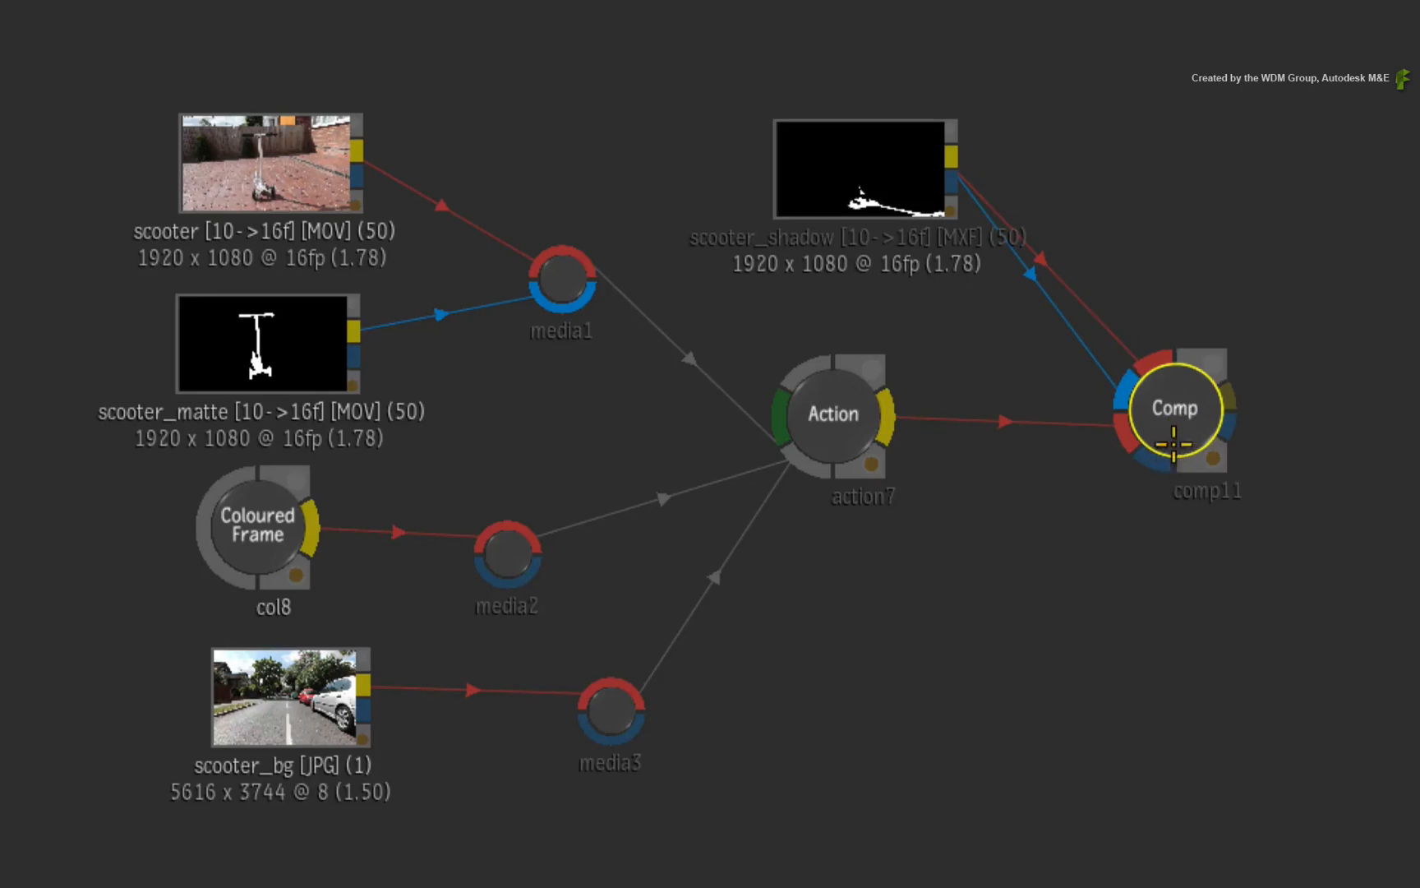
double_click(1177, 406)
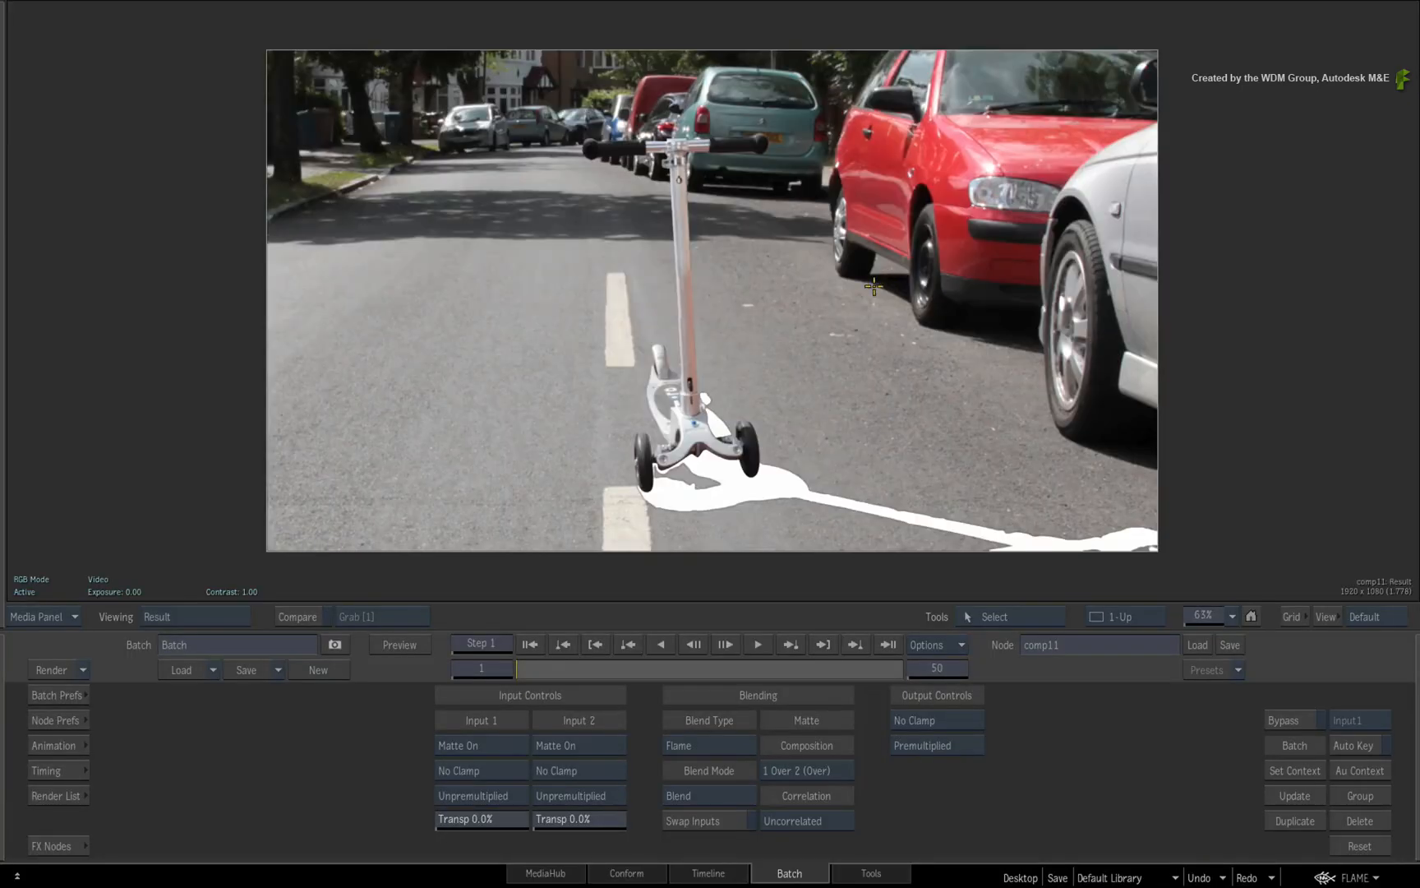
mouse_move(825, 324)
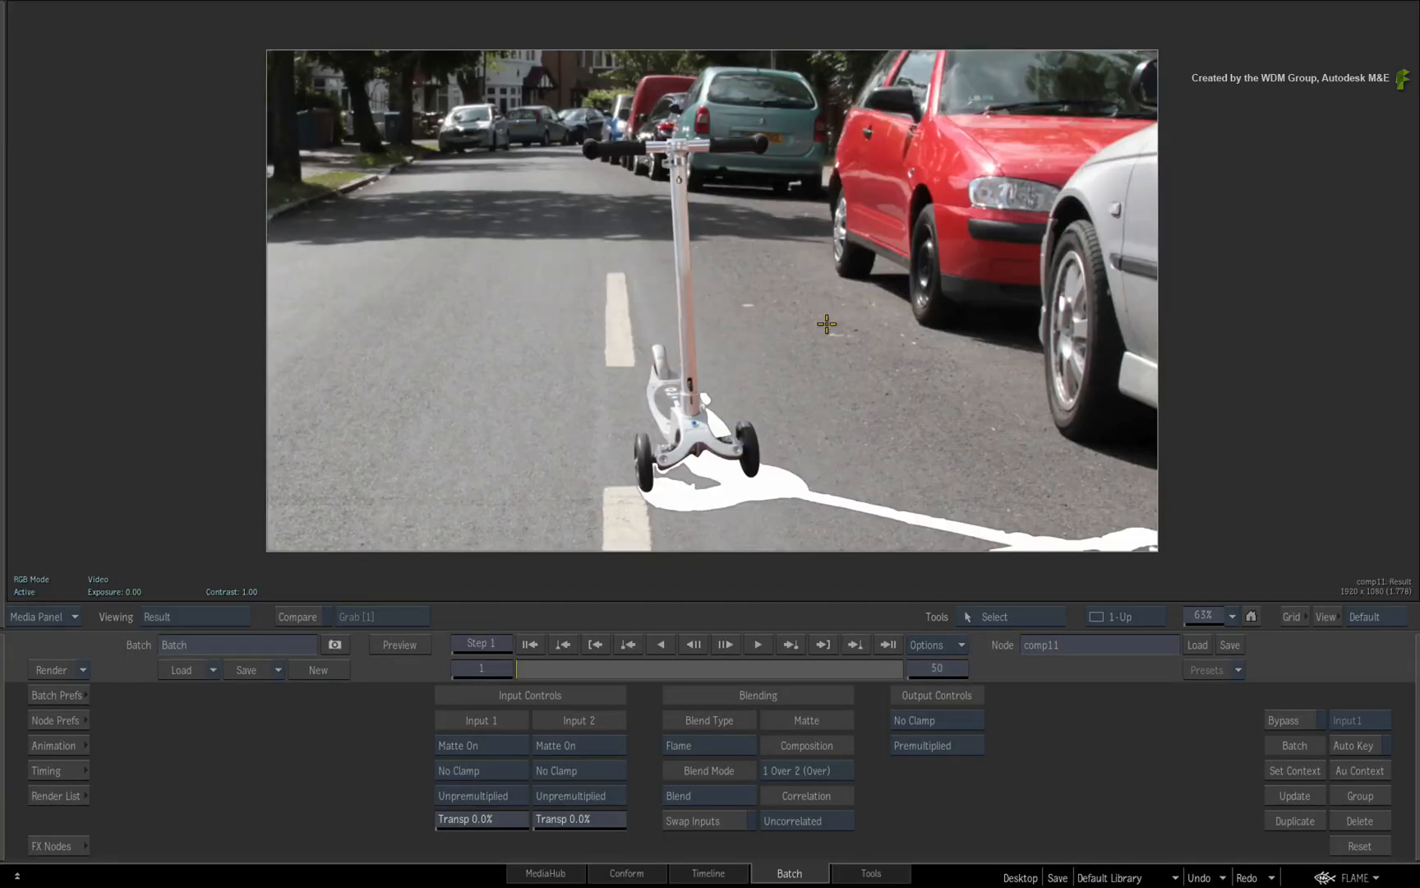